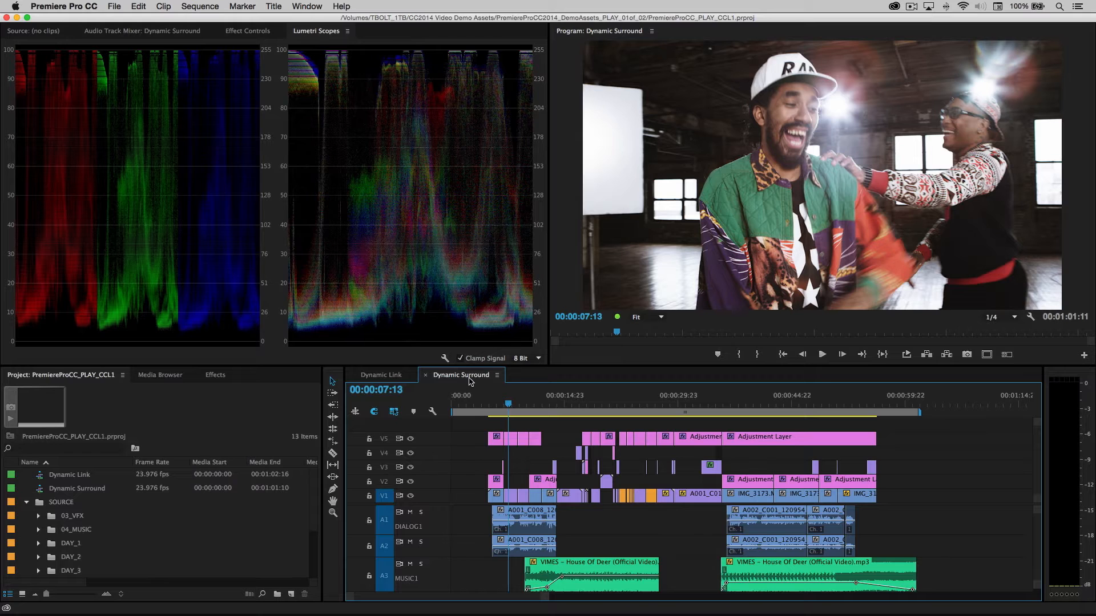
Reveal the Edit in Adobe Audition submenu with its Clip and Sequence options
click(137, 5)
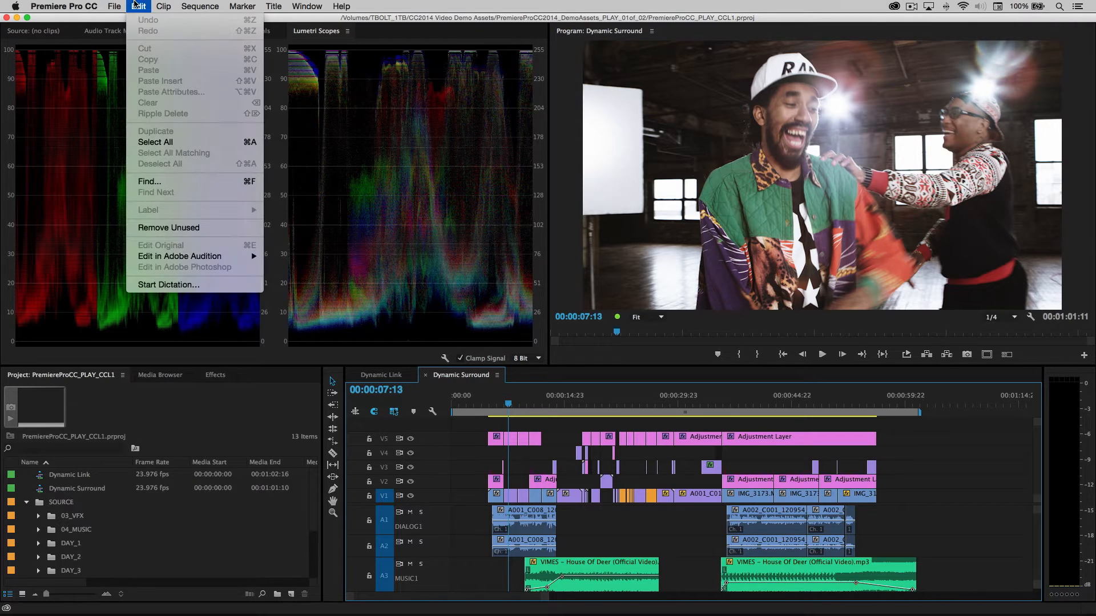
mouse_move(178, 256)
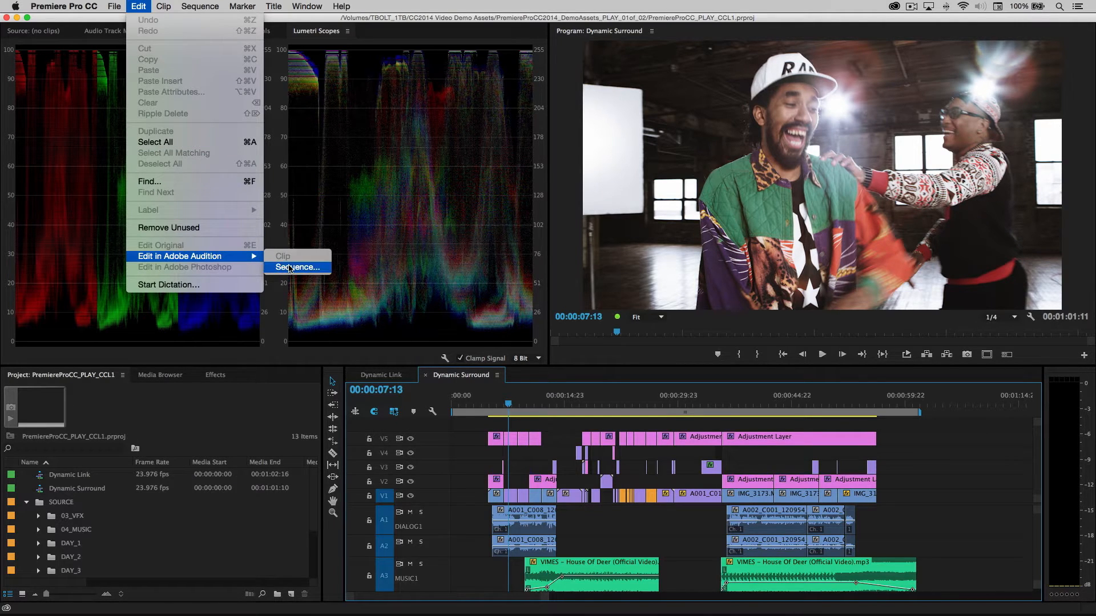
Send the Dynamic Surround sequence to Audition, keeping video sent through Dynamic Link
click(296, 268)
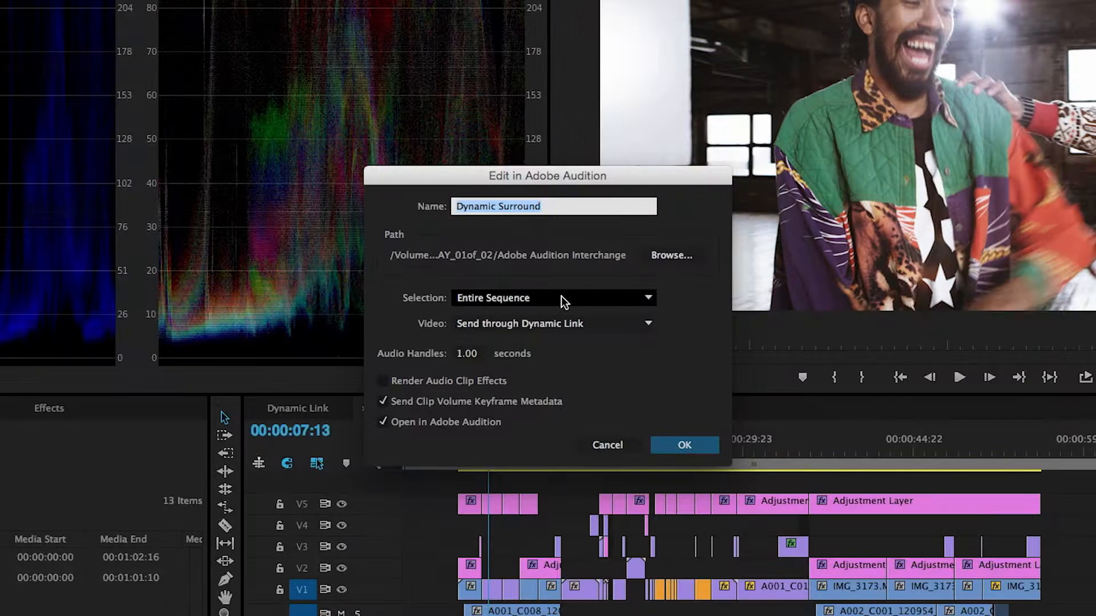
click(551, 323)
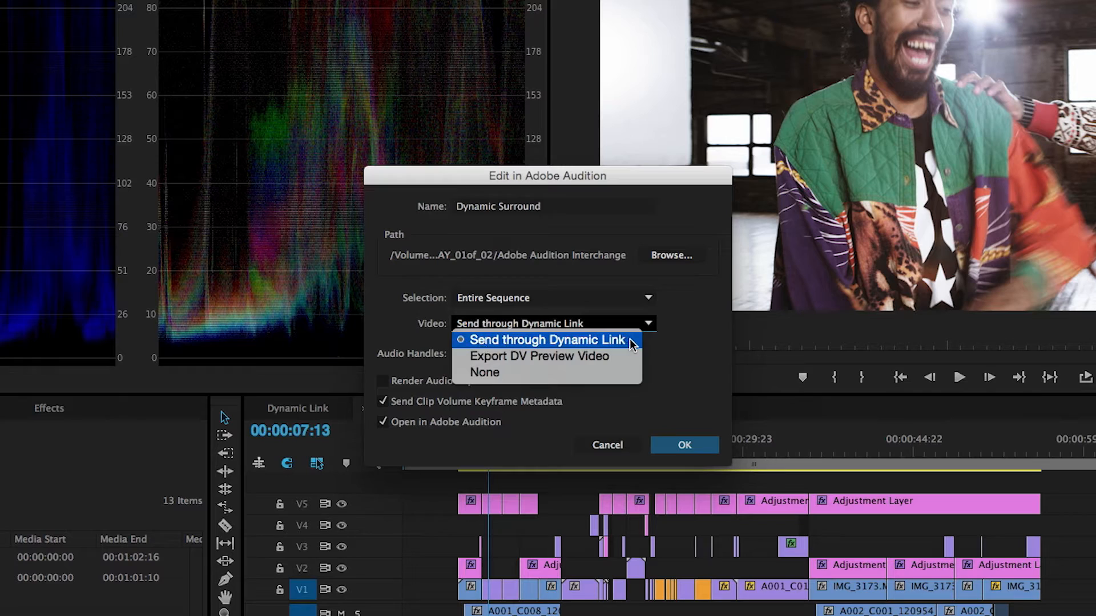
mouse_move(538, 356)
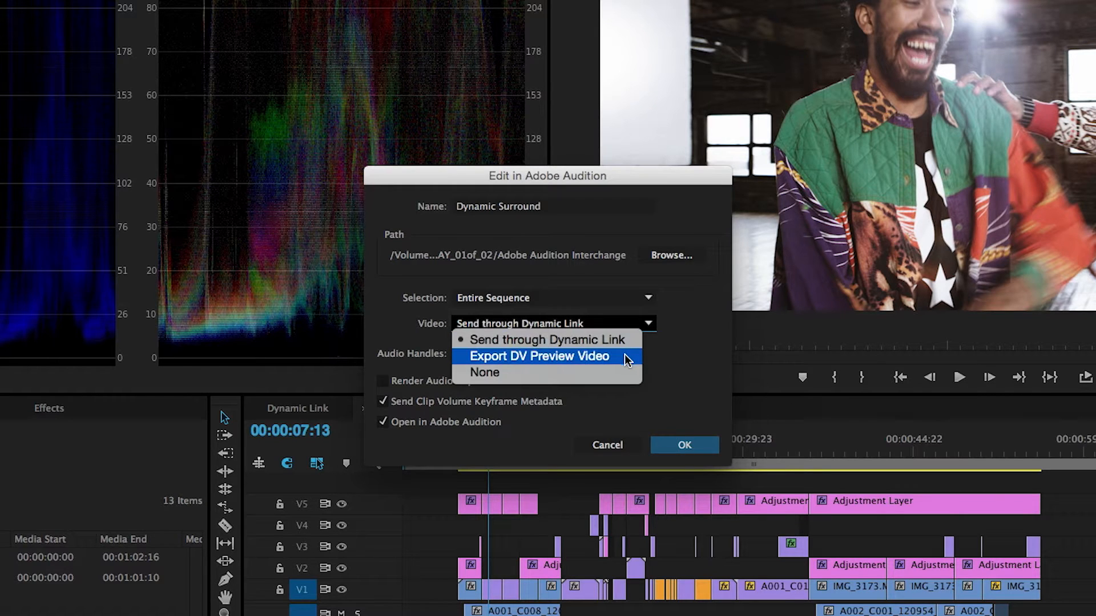
mouse_move(549, 340)
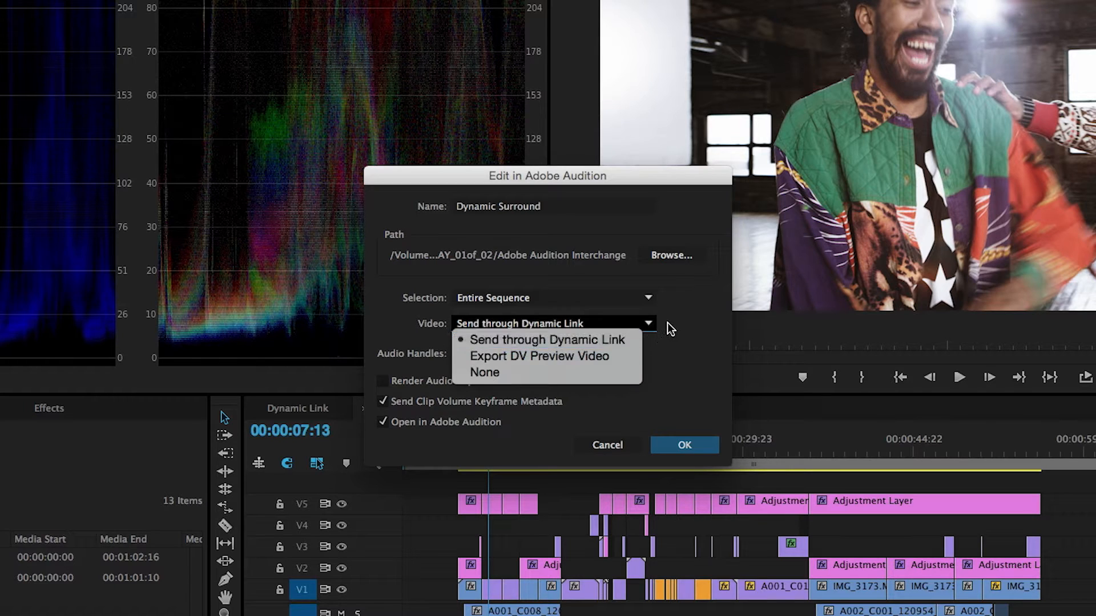
click(547, 339)
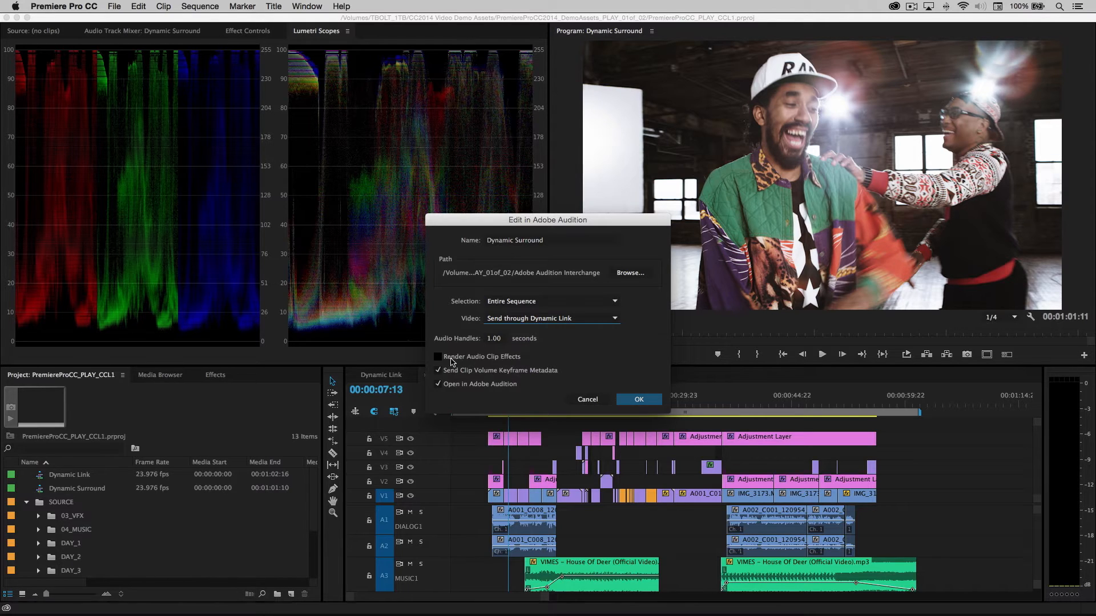
click(438, 371)
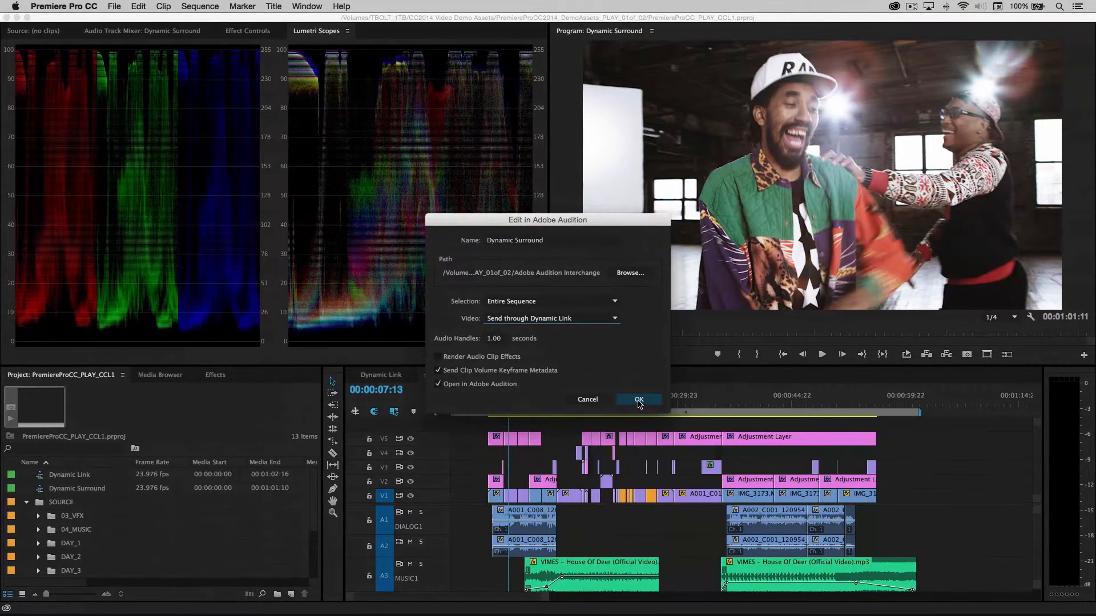
click(637, 399)
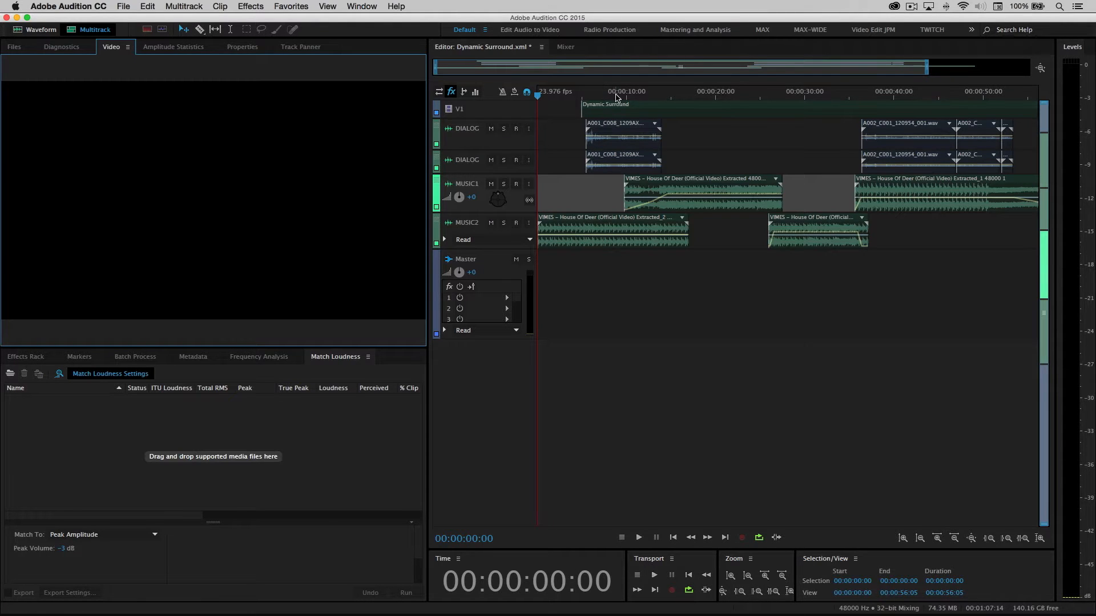
Move the playhead to about 00:00:09:15 and set video to Full Resolution on Stop
click(622, 91)
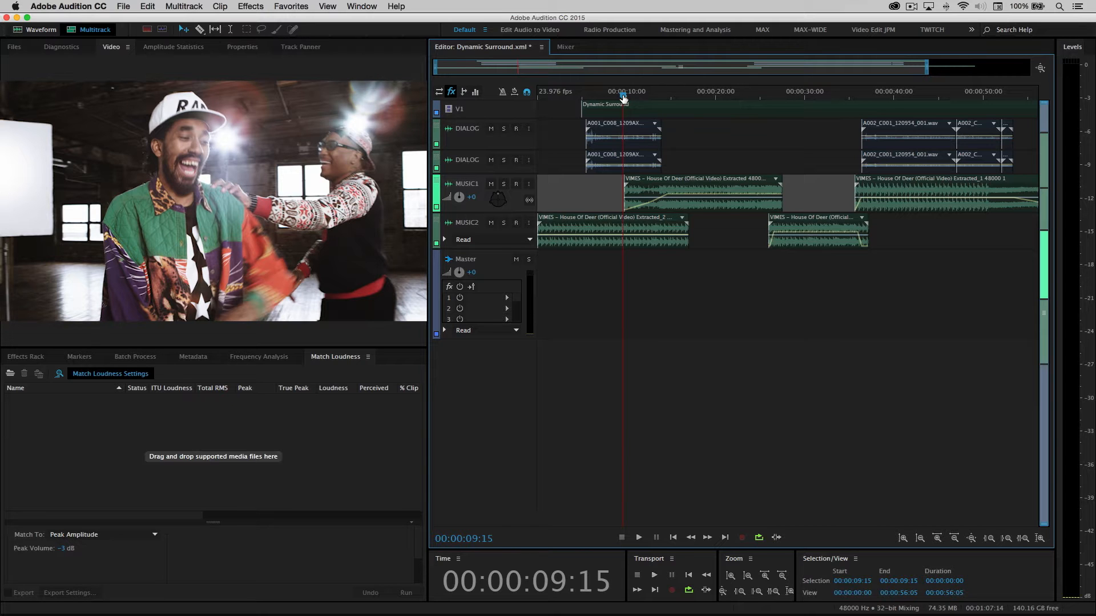
click(637, 537)
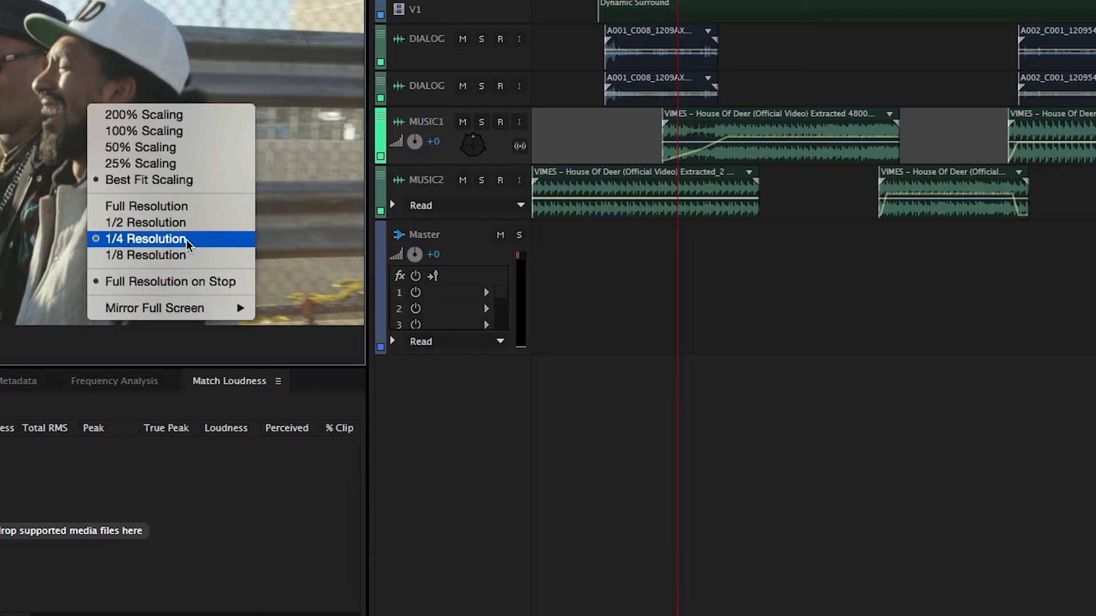
mouse_move(170, 281)
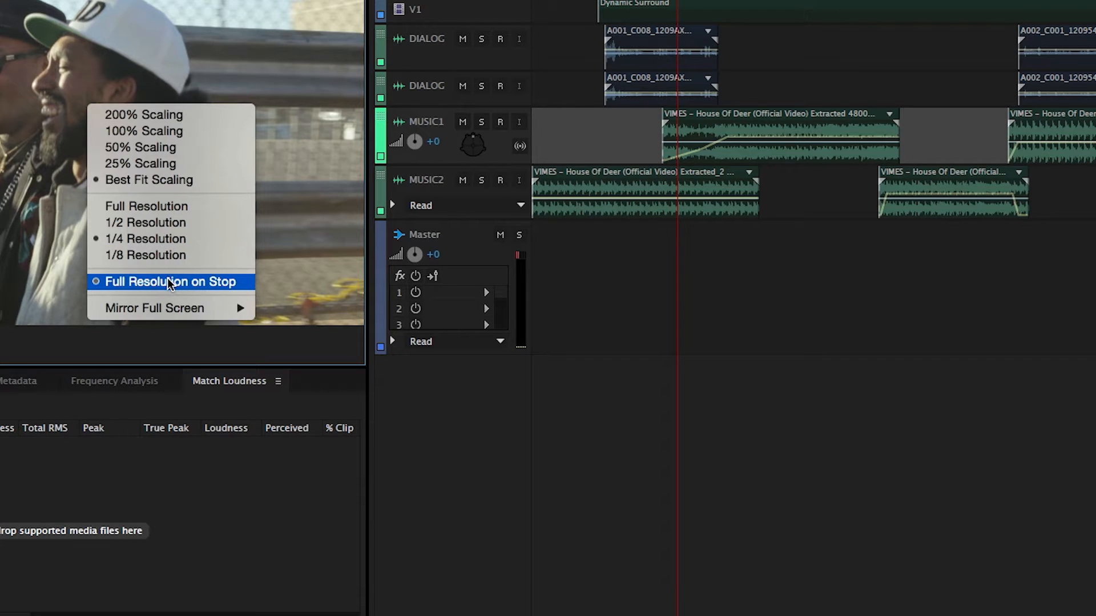
click(167, 281)
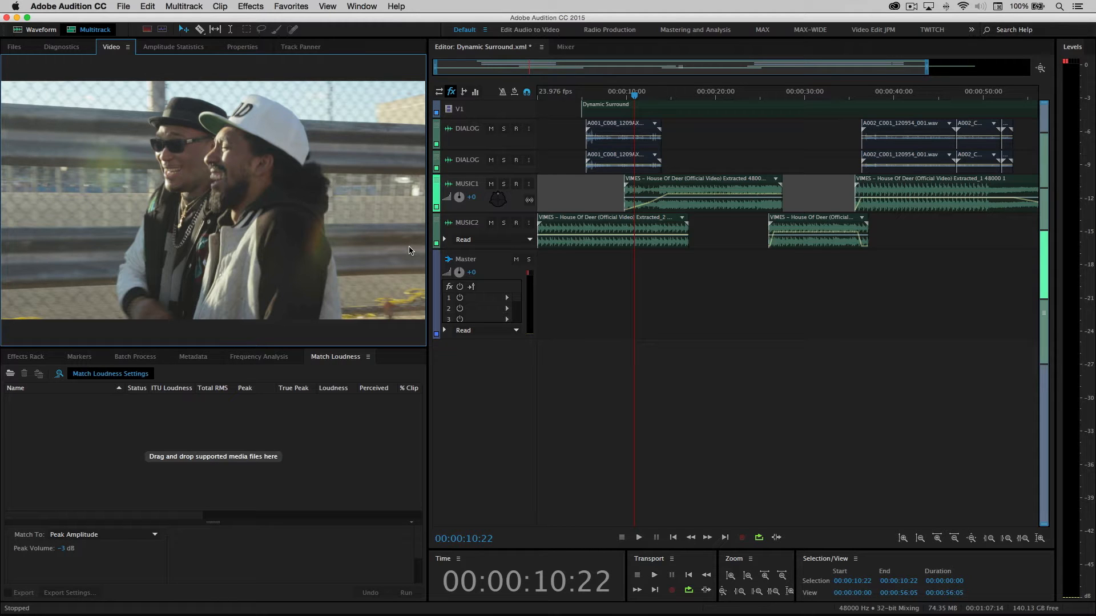
mouse_move(613, 129)
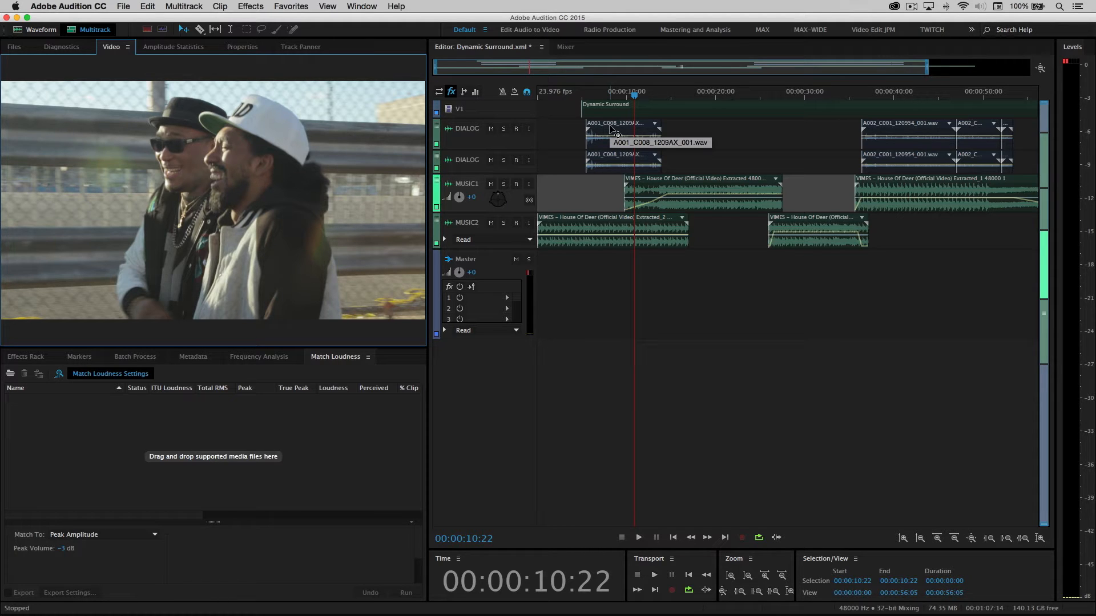
Add the eight extracted dialog files from the Files panel to Match Loudness
click(40, 29)
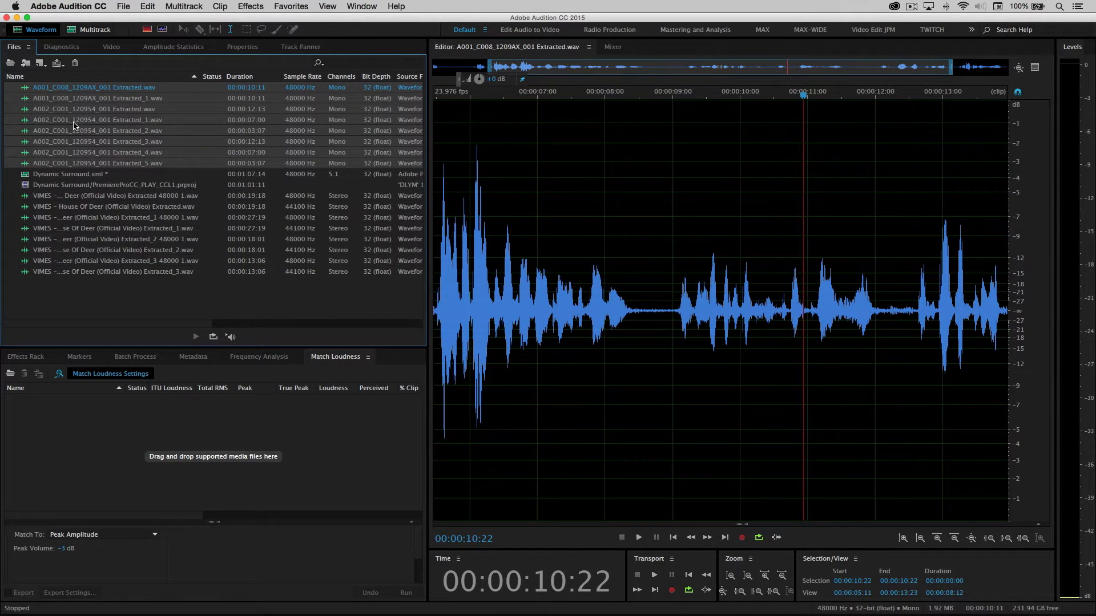
click(405, 593)
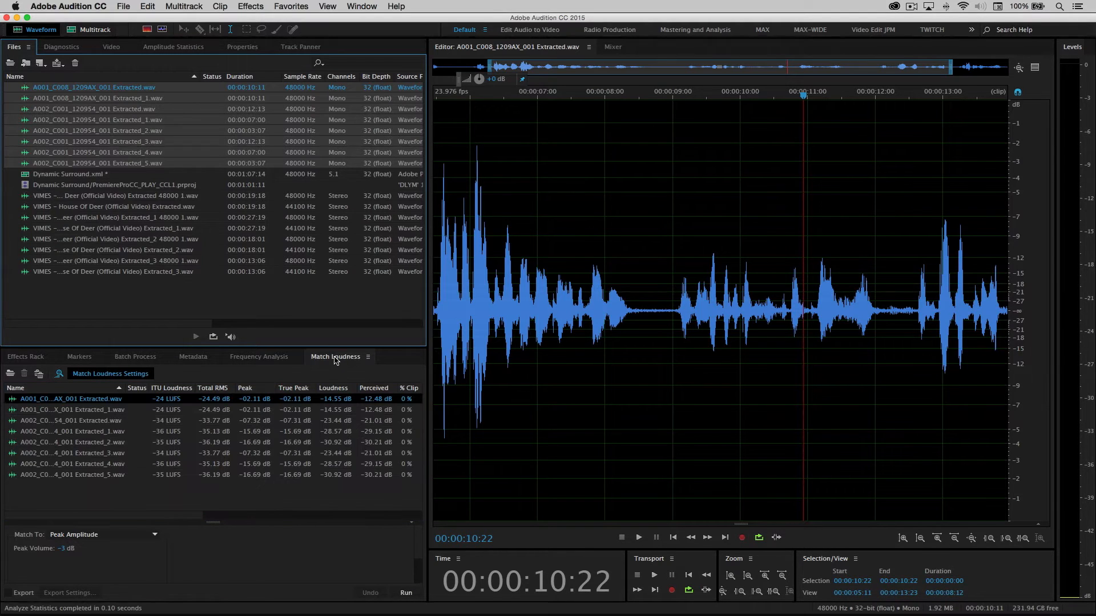
click(362, 6)
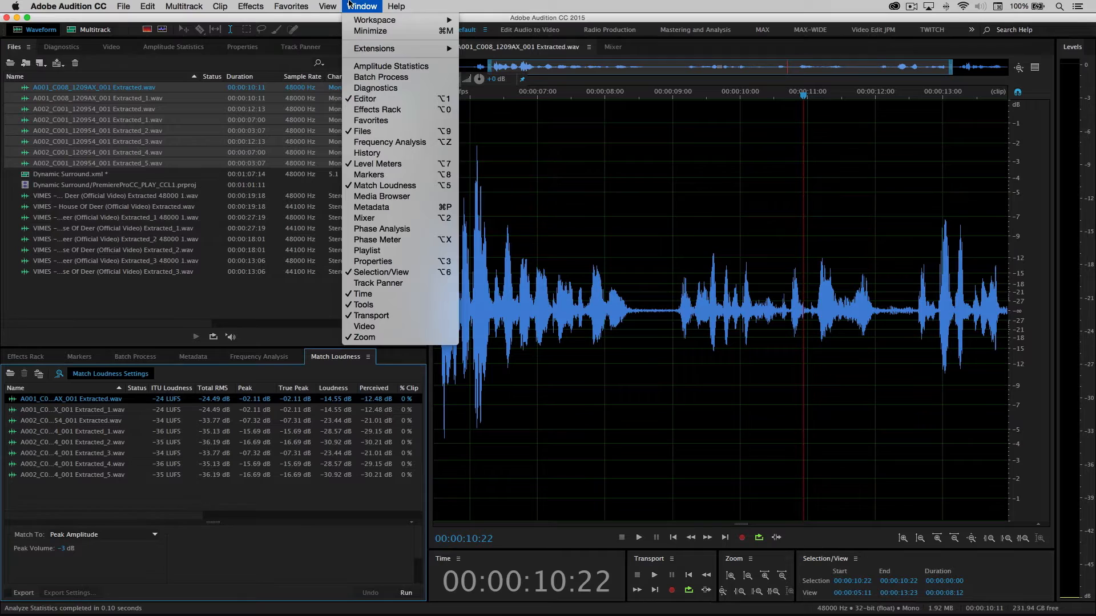
click(361, 7)
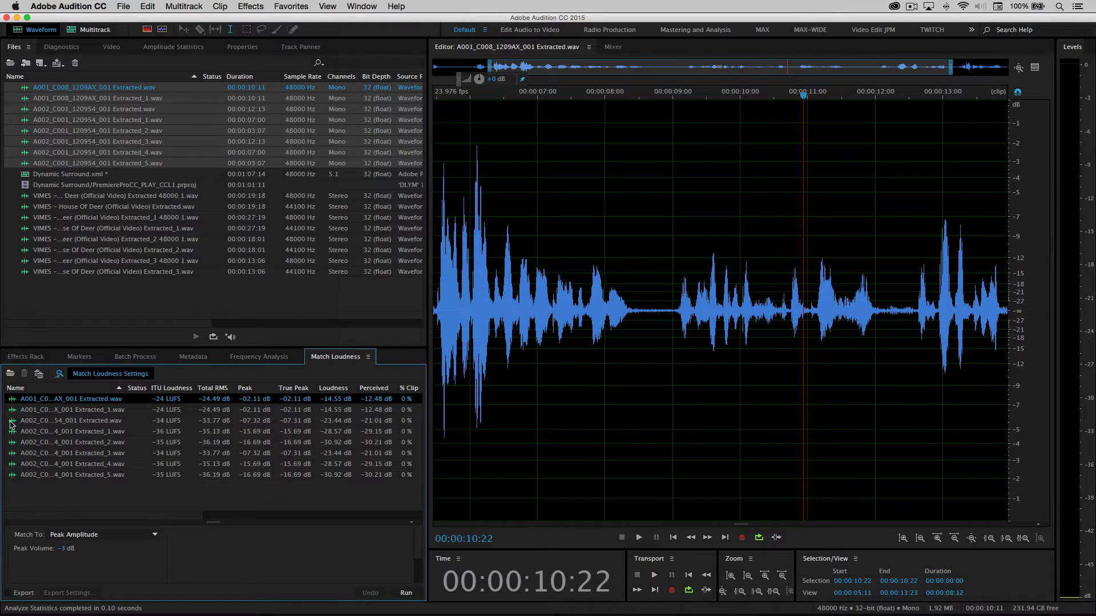
mouse_move(205, 468)
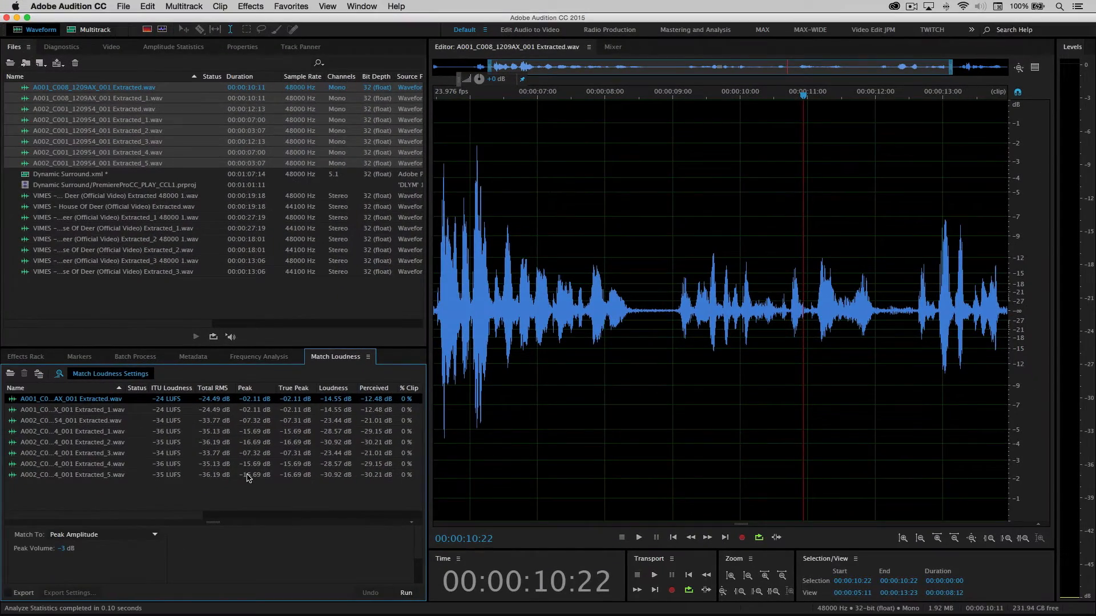
Run Match Loudness on the dialog files using Peak Amplitude at -3 dB
click(101, 535)
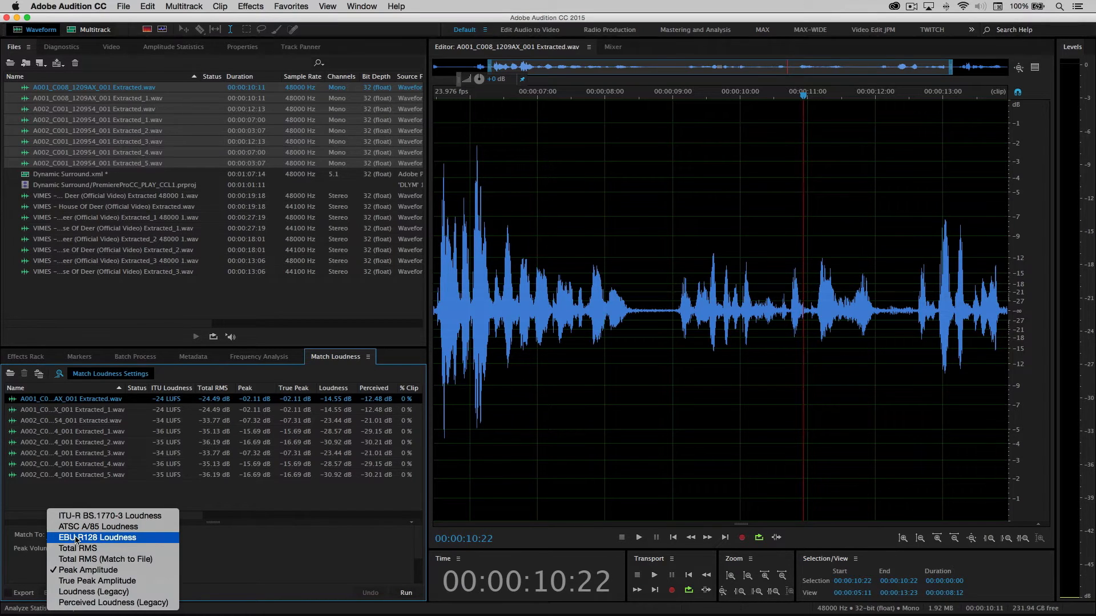
mouse_move(87, 570)
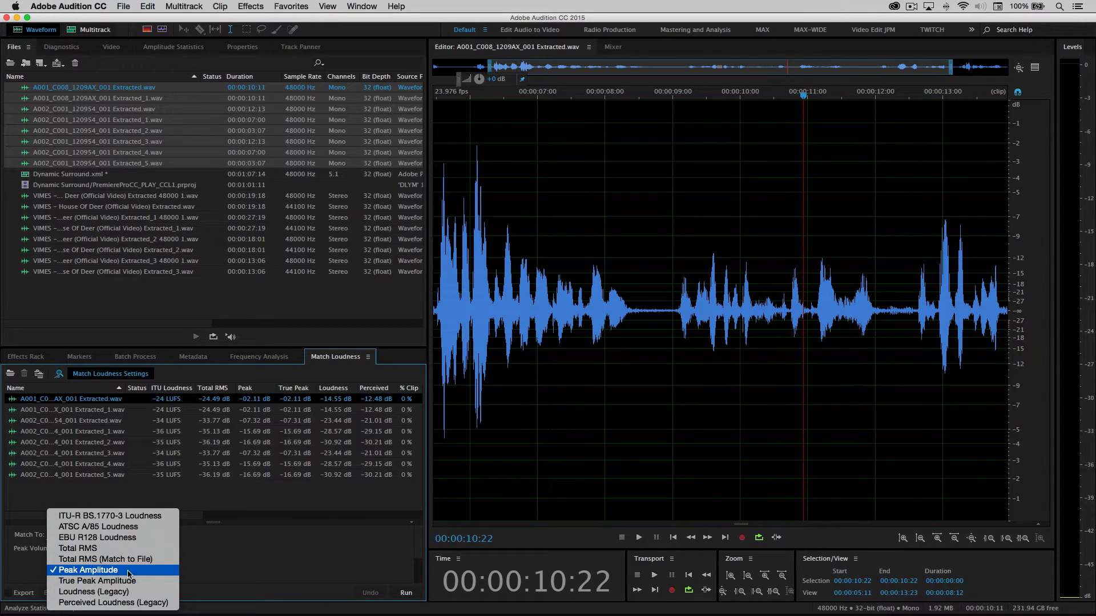
click(87, 570)
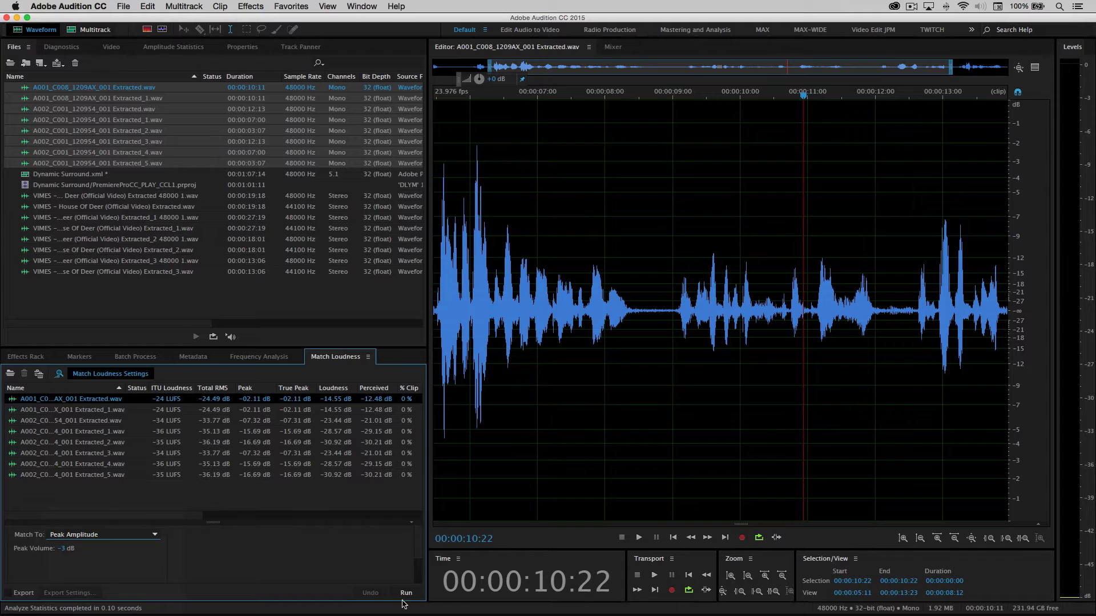
click(405, 593)
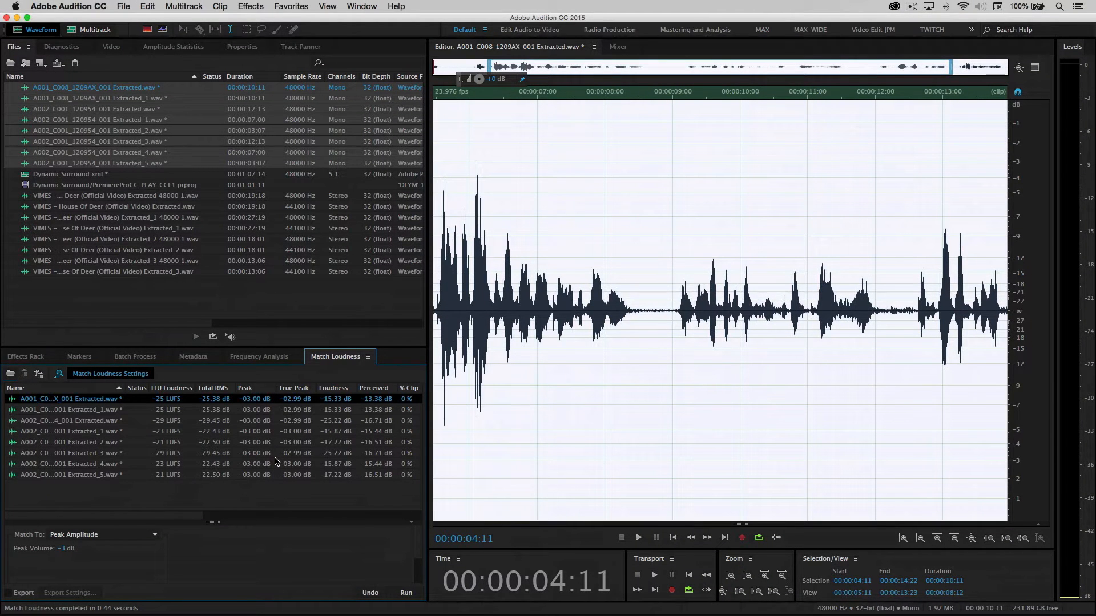
click(94, 29)
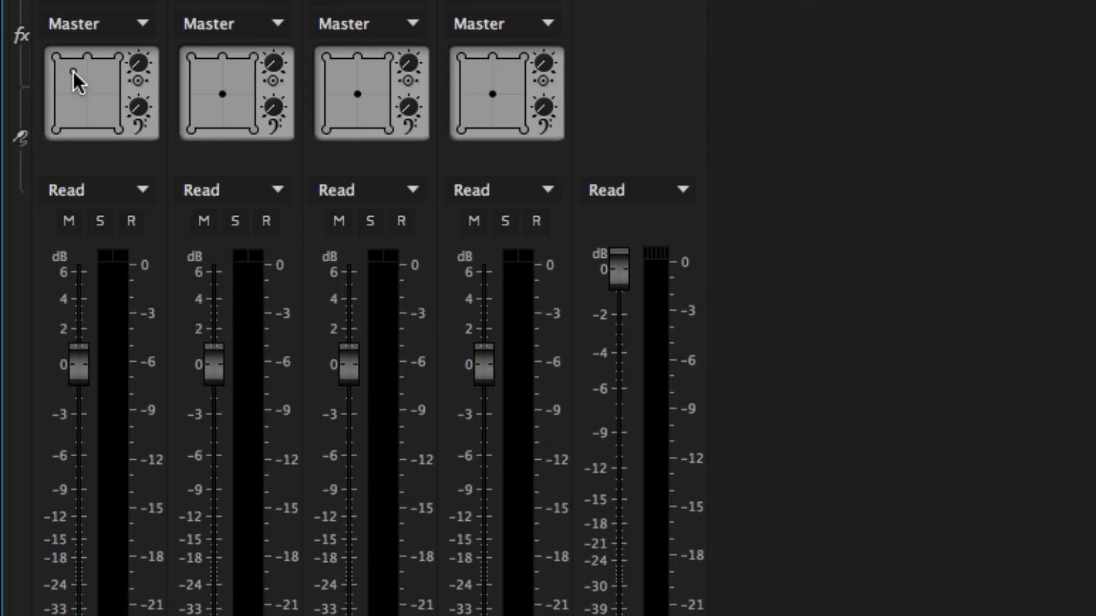
mouse_move(70, 130)
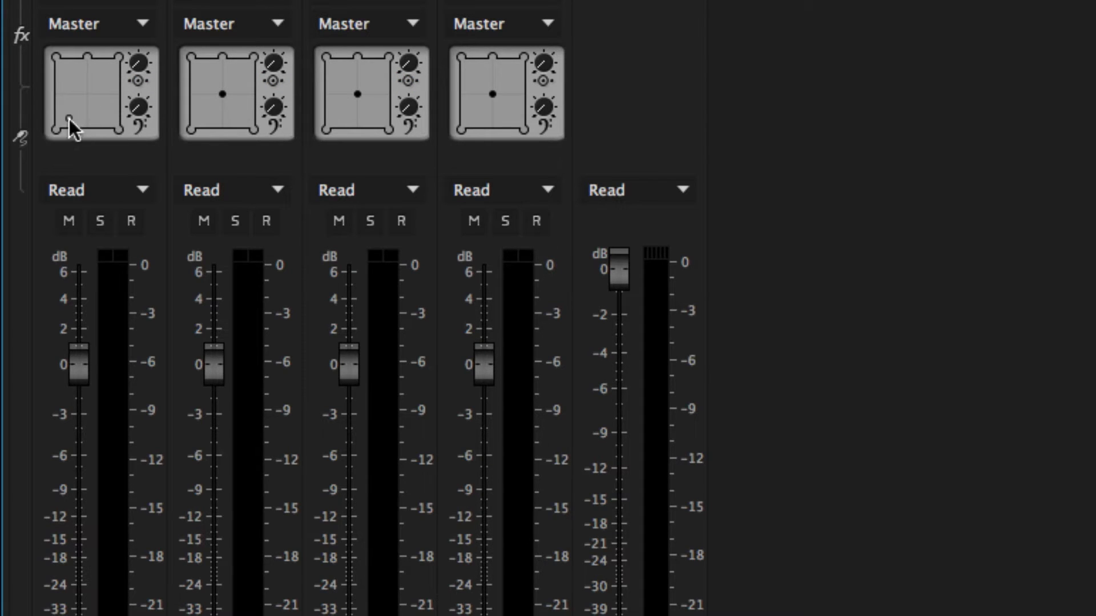
Drag MUSIC1's L and R pan points outward to widen the surround spread
drag(68, 125, 97, 94)
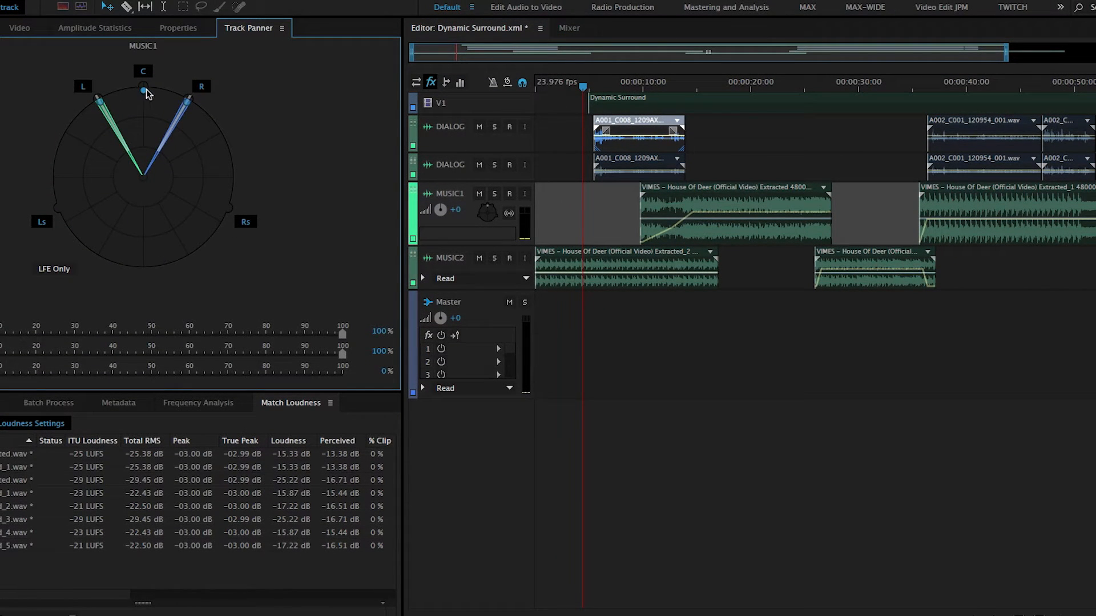
drag(144, 94, 112, 143)
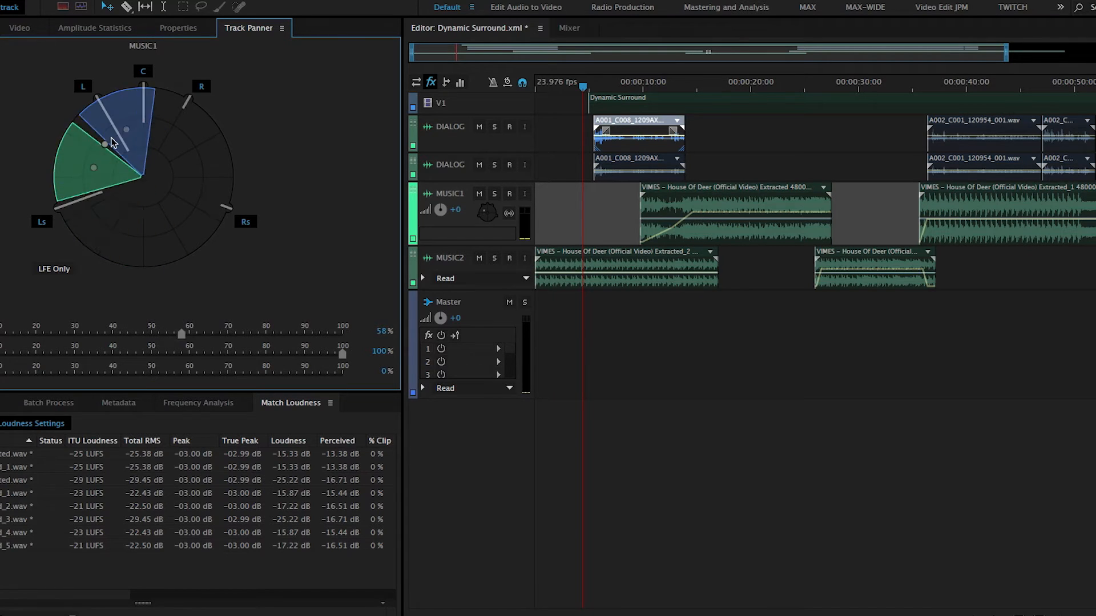
drag(108, 143, 109, 171)
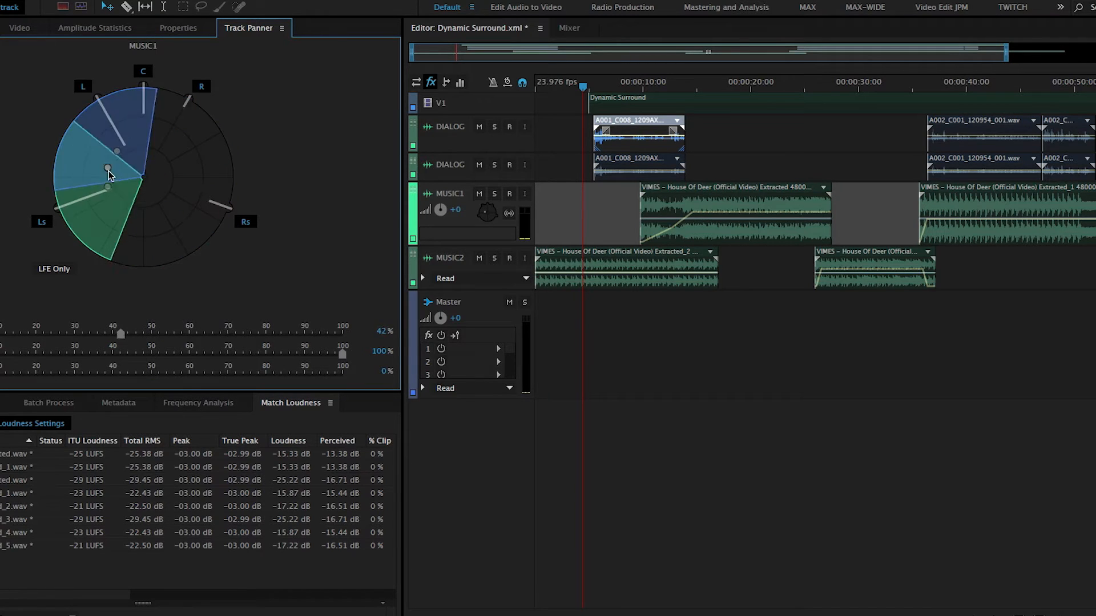
drag(109, 174, 146, 176)
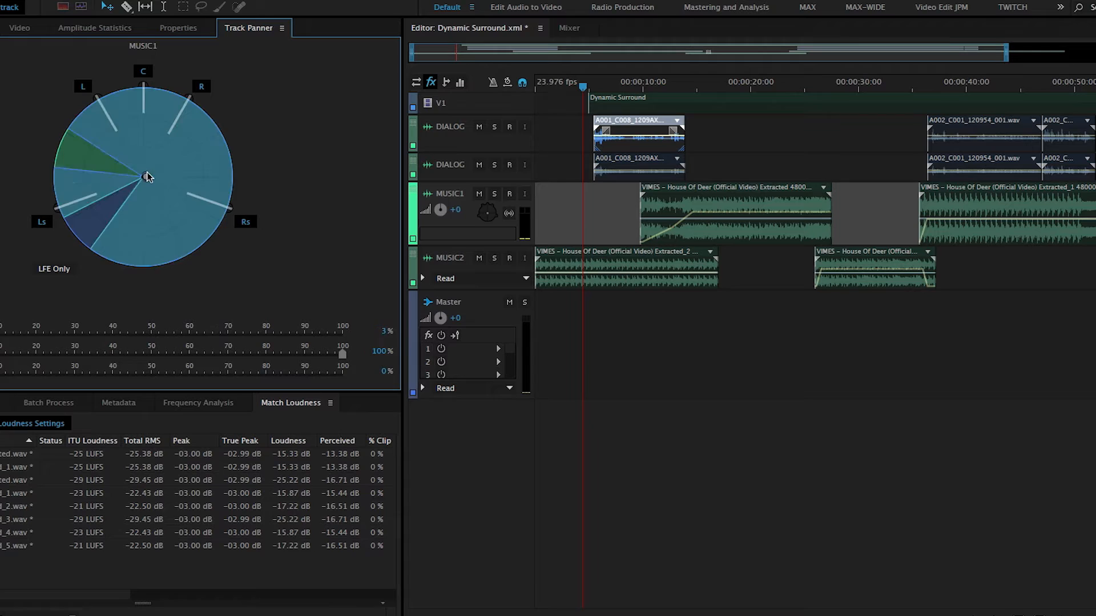
drag(147, 176, 144, 112)
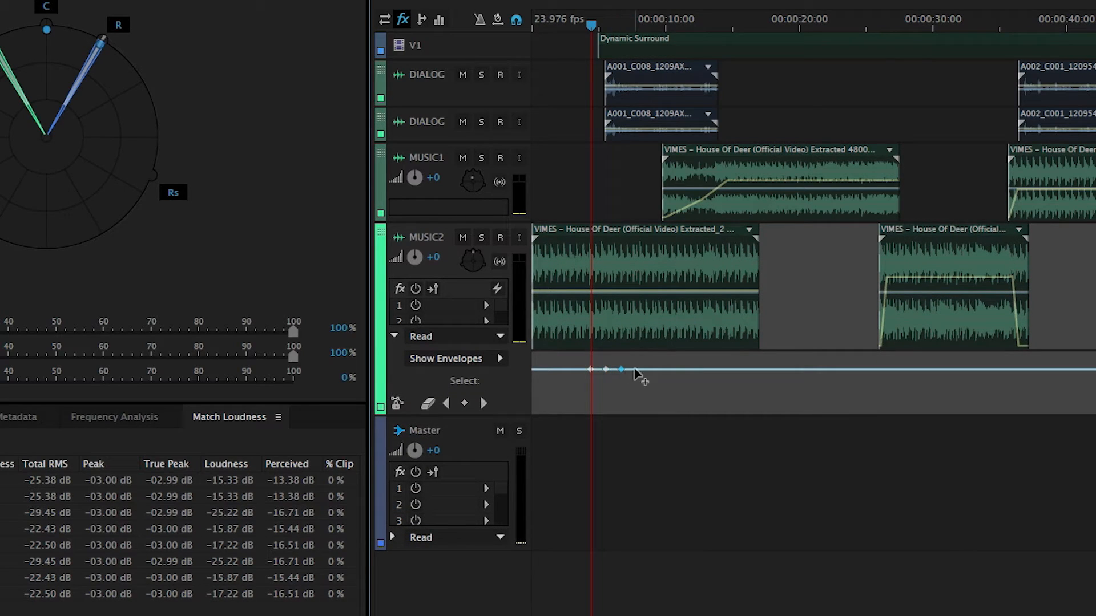
Add zig-zag pan keyframes to MUSIC2's envelope near the start, then play back
click(608, 369)
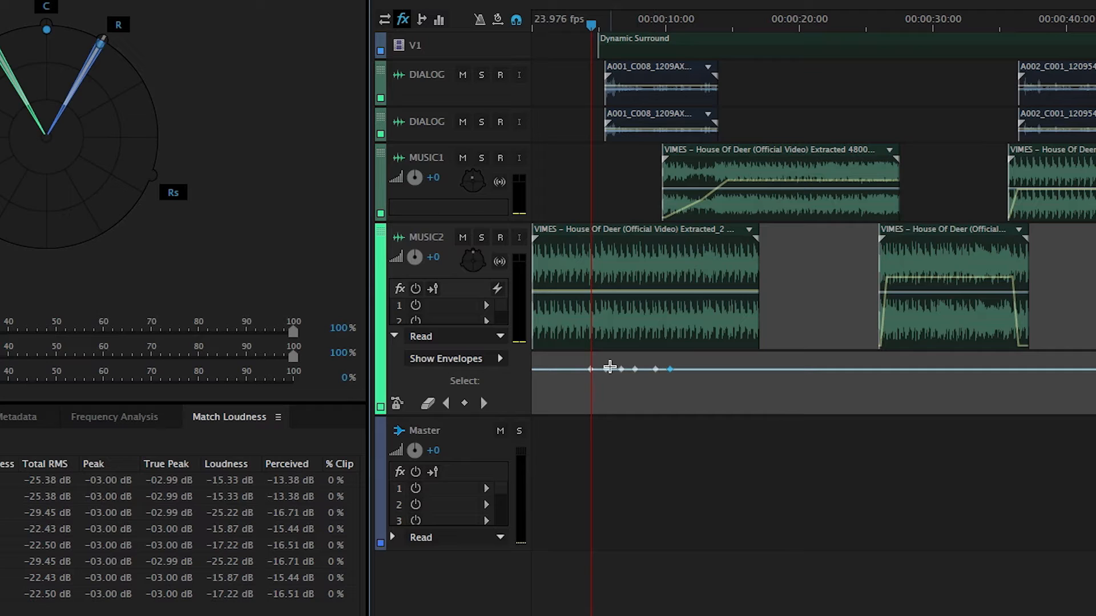
drag(610, 369, 601, 356)
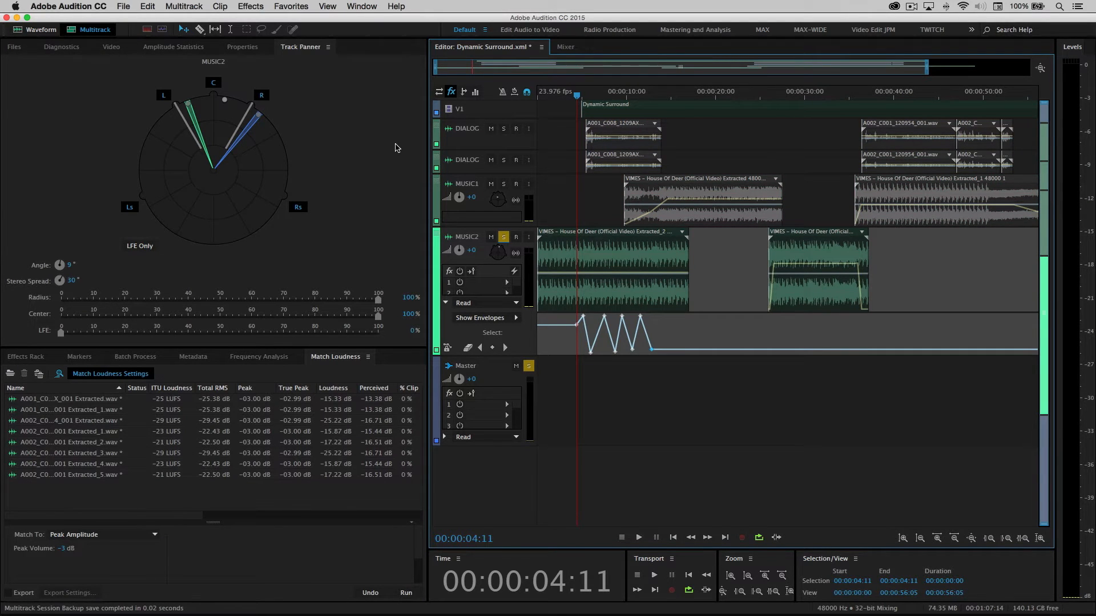
click(637, 537)
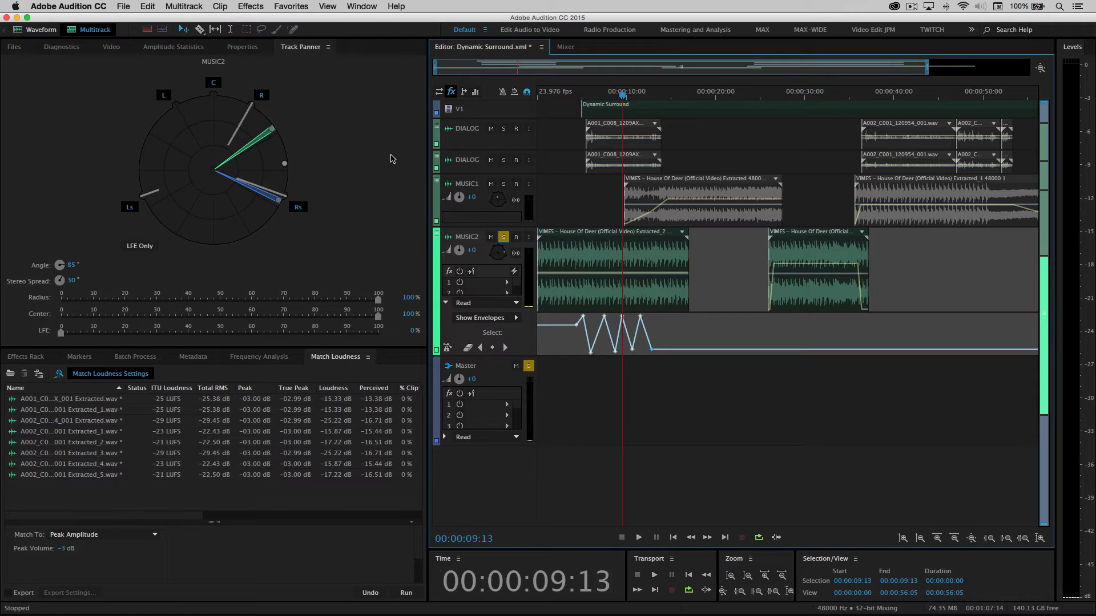
Save as Dynamic Surround-Mix1, then export each track to Premiere Pro as a stem
click(124, 6)
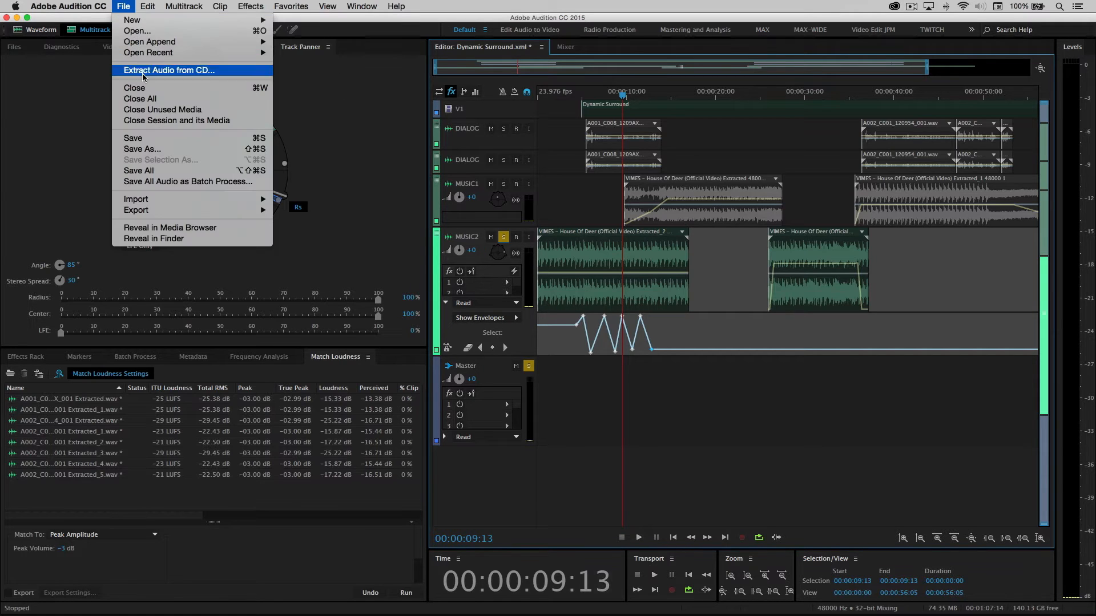
click(142, 149)
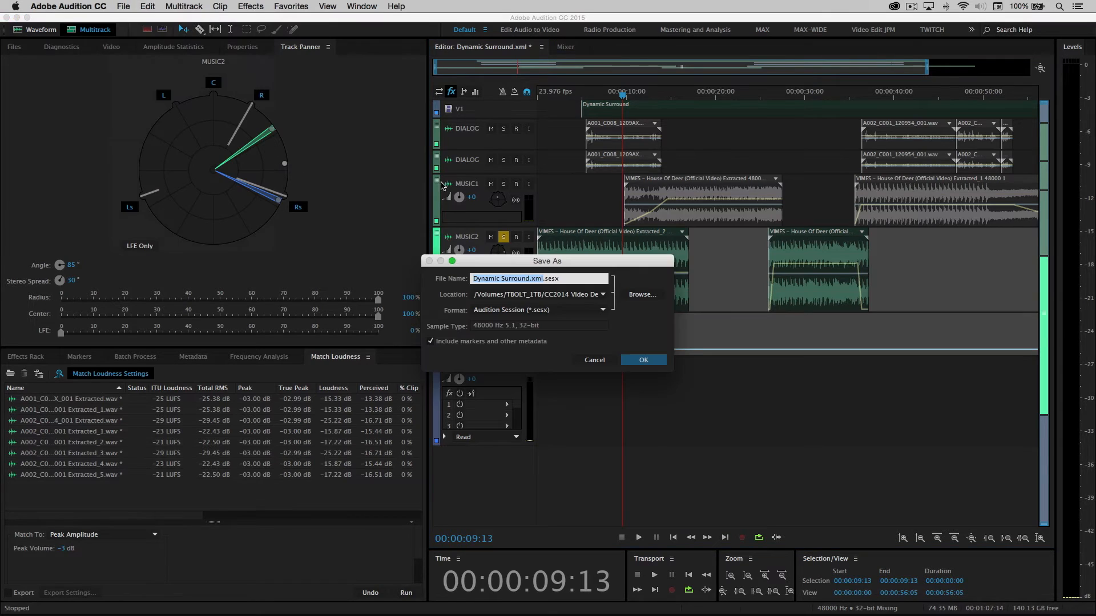
click(183, 7)
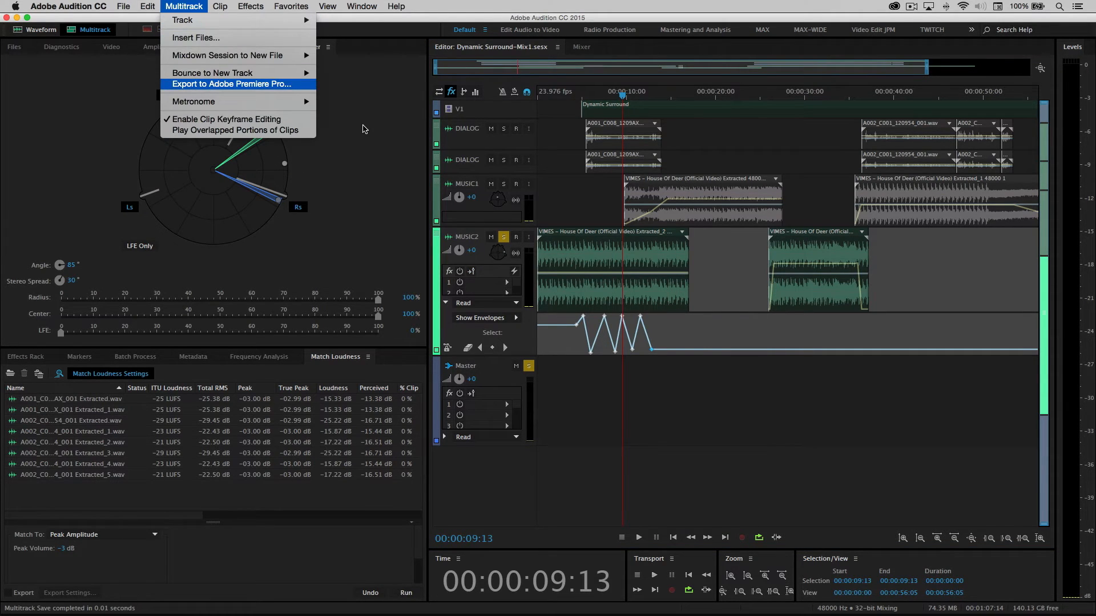
click(233, 84)
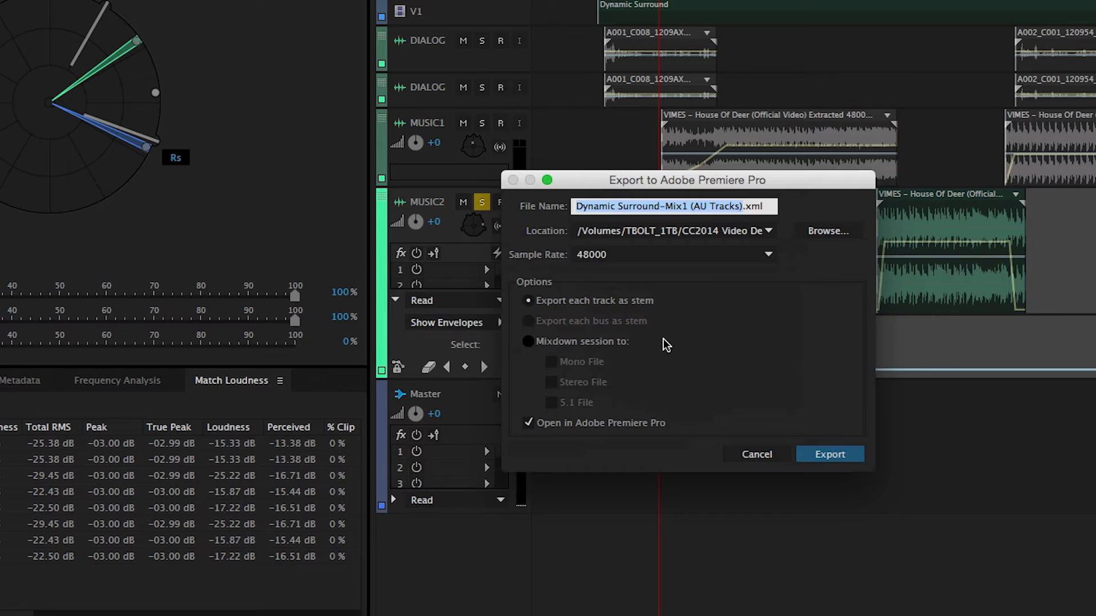
click(829, 454)
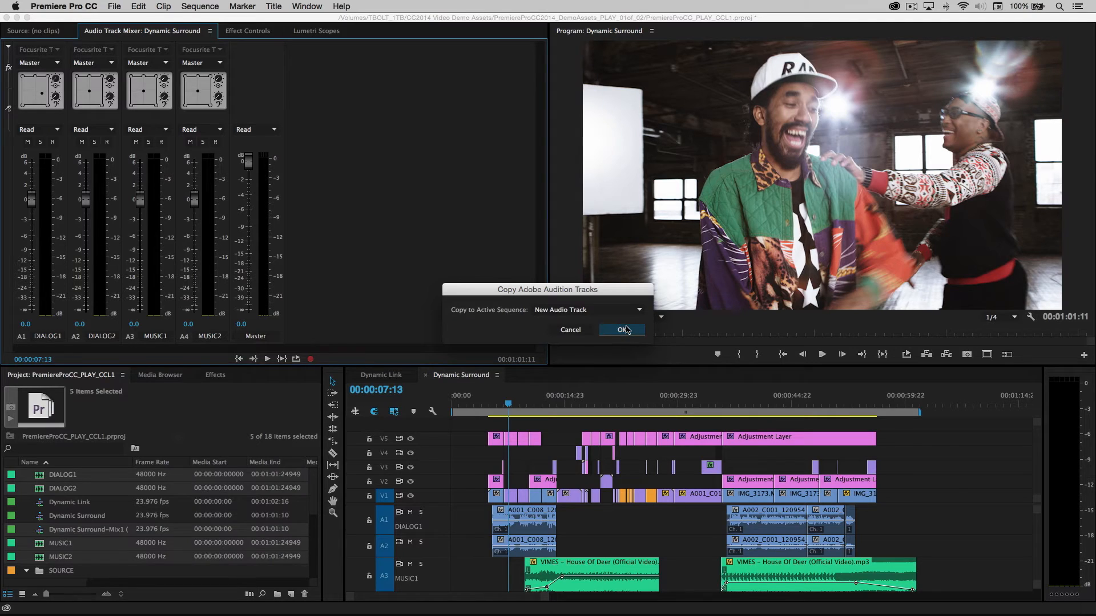
Copy the Audition tracks to the active sequence as New Audio Track
click(622, 329)
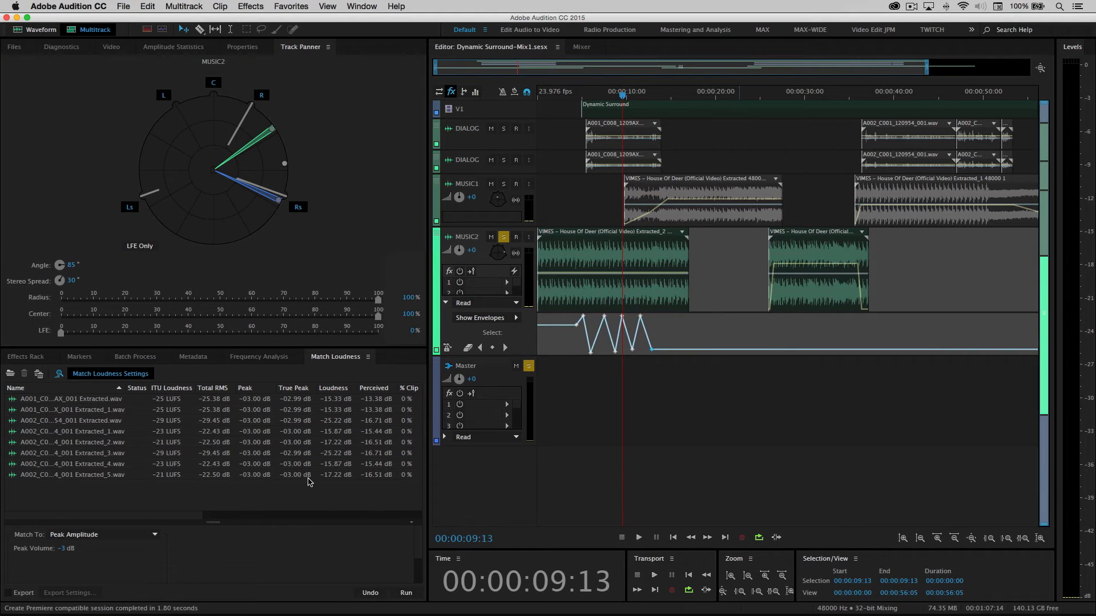
Export the session to Premiere Pro as a 5.1 mixdown file
click(184, 6)
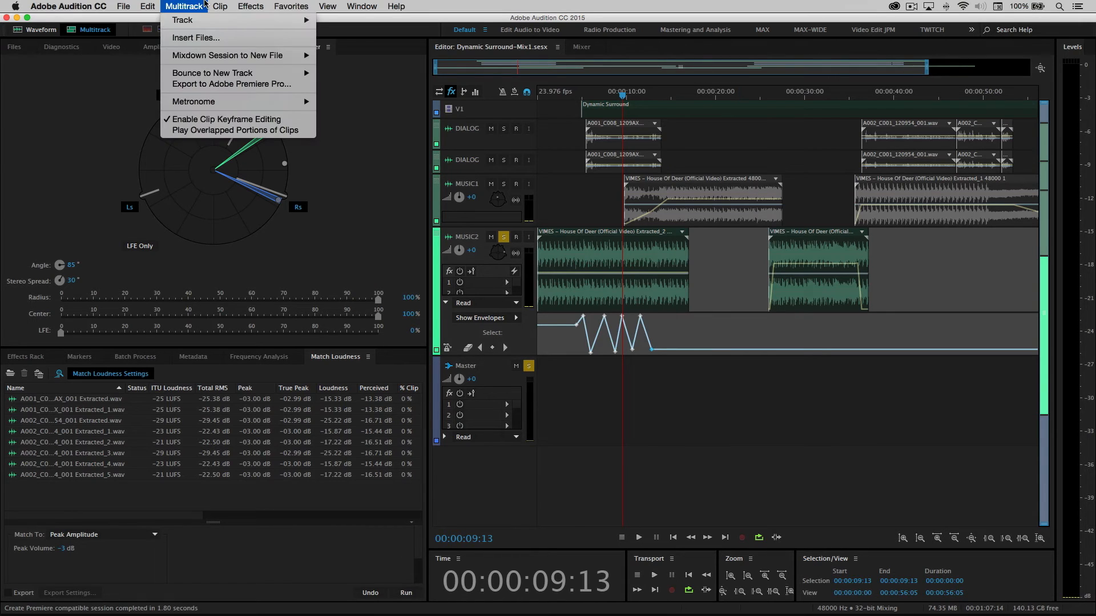
click(231, 84)
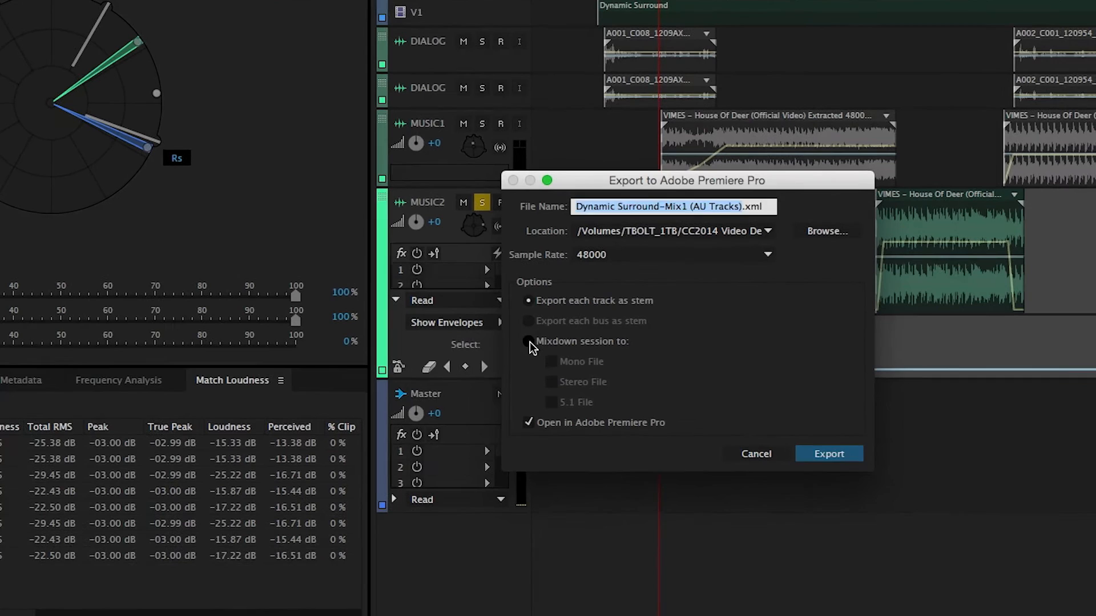
click(527, 341)
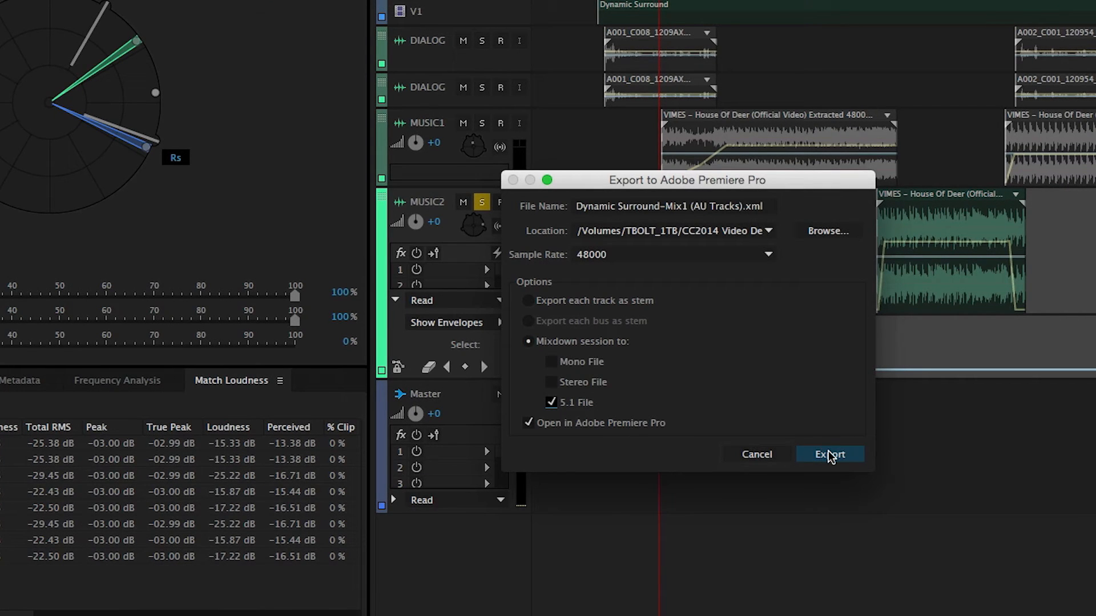
click(829, 455)
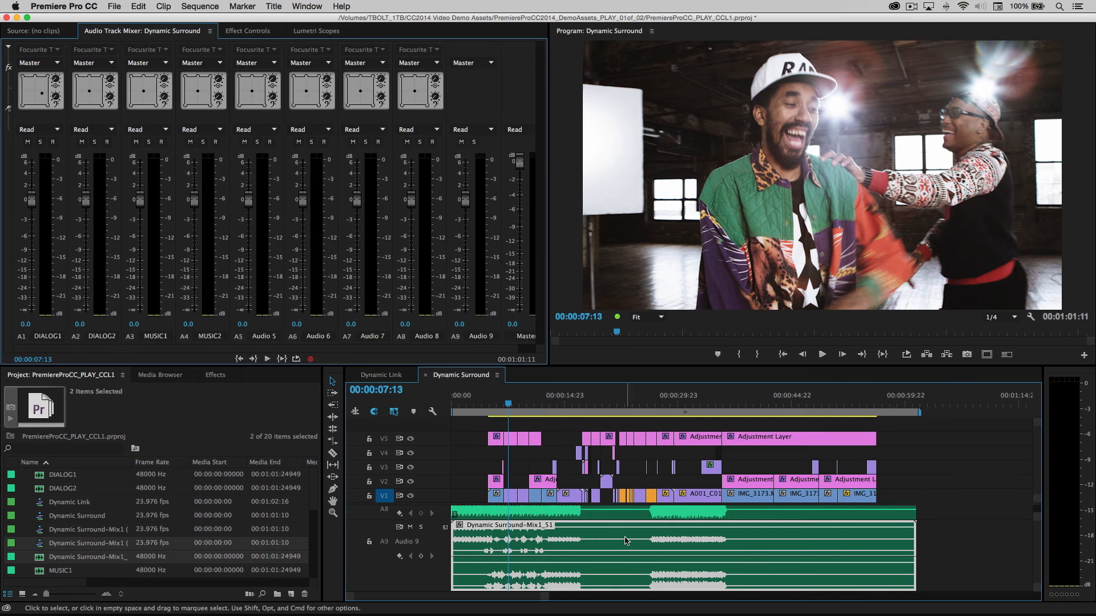
Choose Edit Original on the Dynamic Surround-Mix1_51 clip to reopen it in Audition
right_click(624, 540)
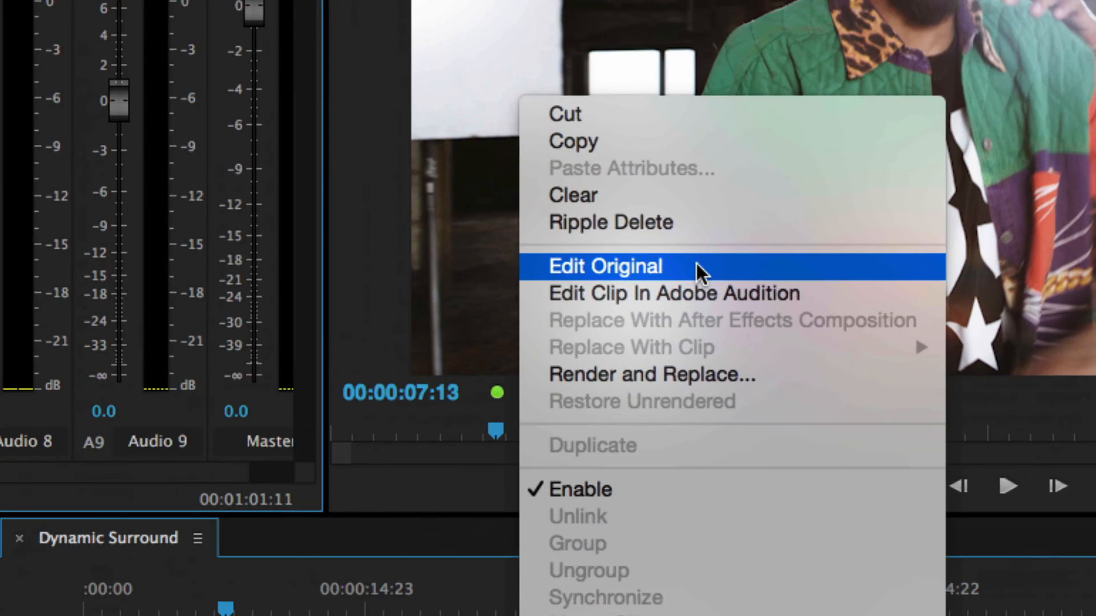
click(603, 266)
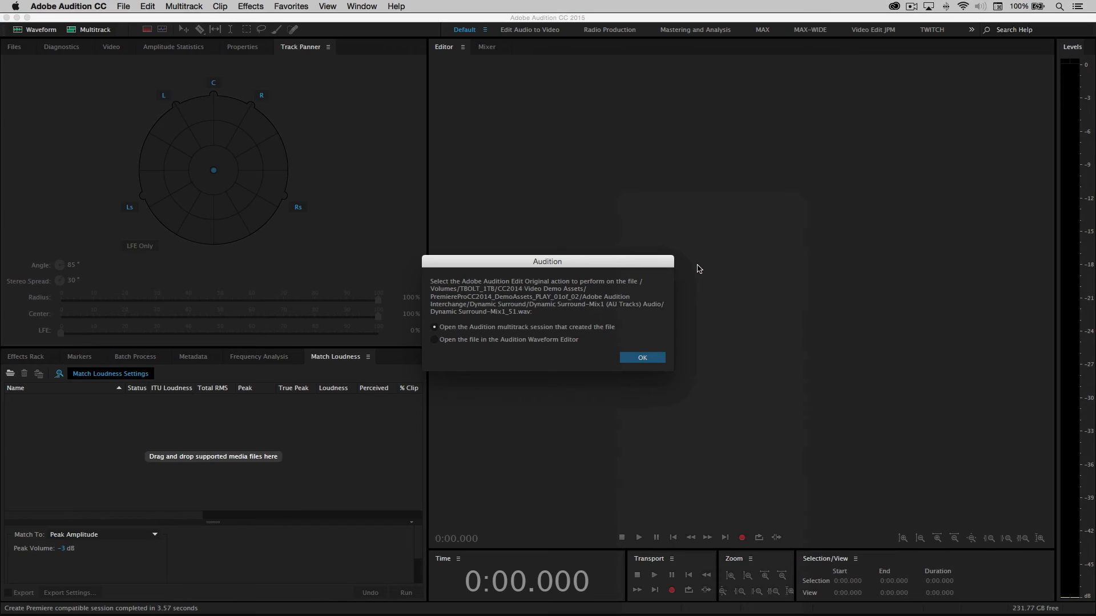
Open the originating Dynamic Surround-Mix1 session and return to the surround panner view
click(641, 357)
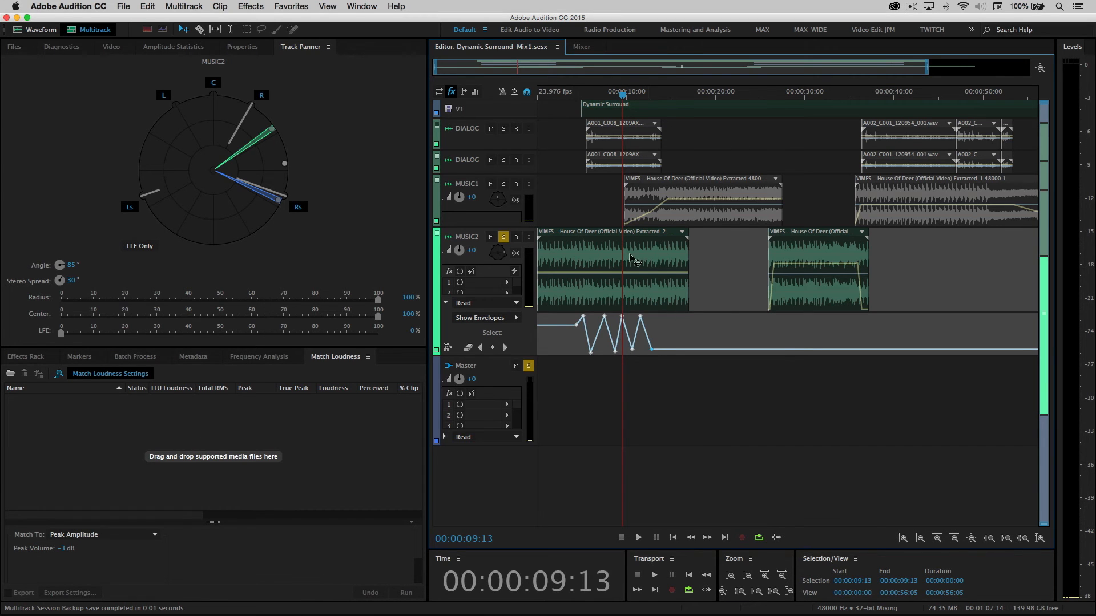
mouse_move(667, 296)
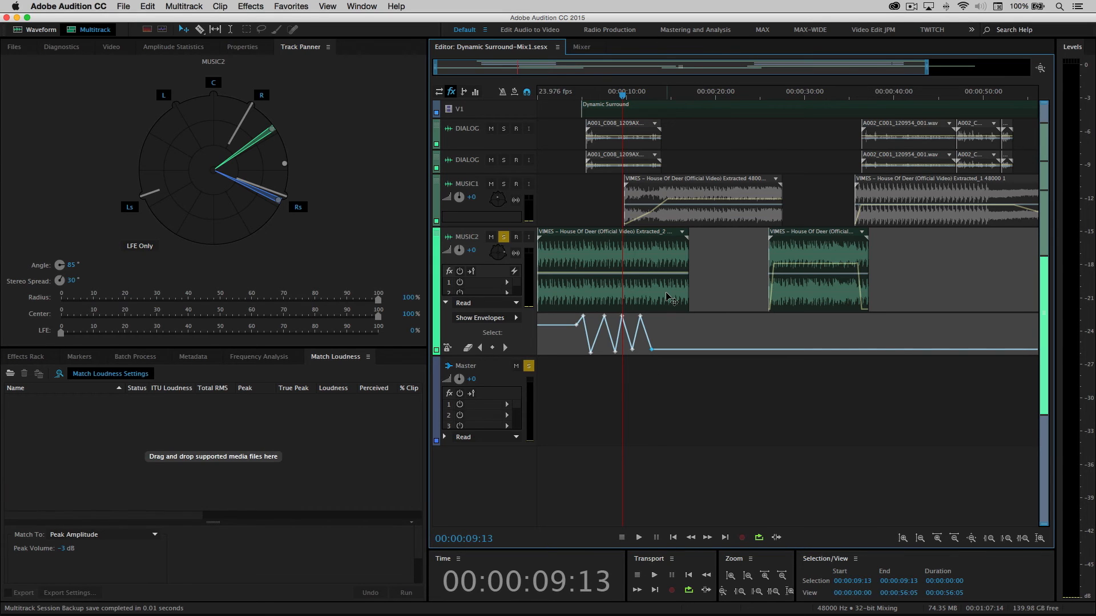
click(111, 46)
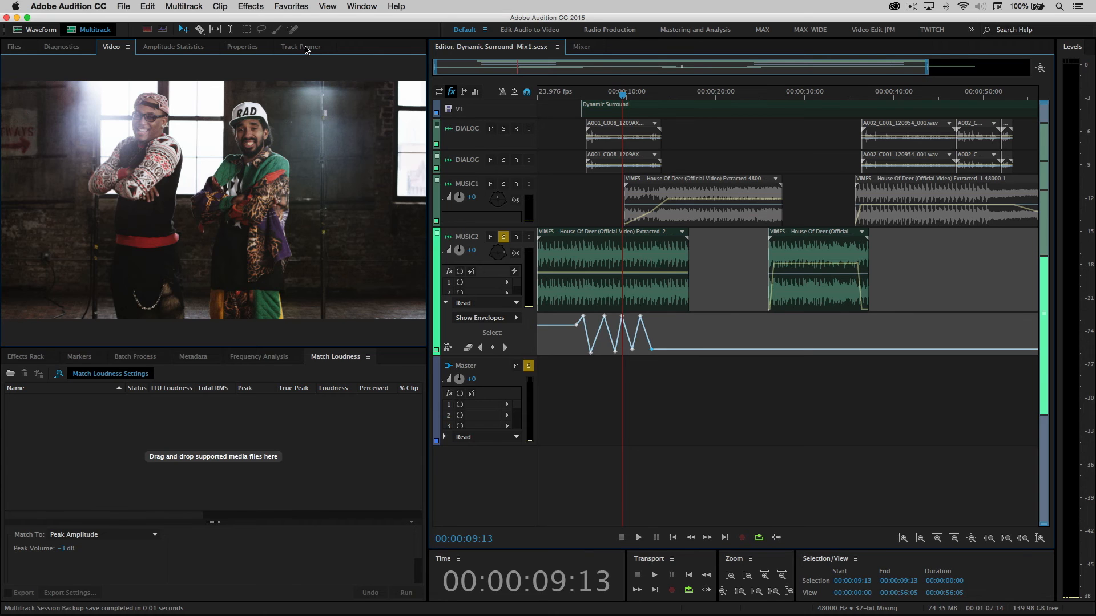
click(295, 47)
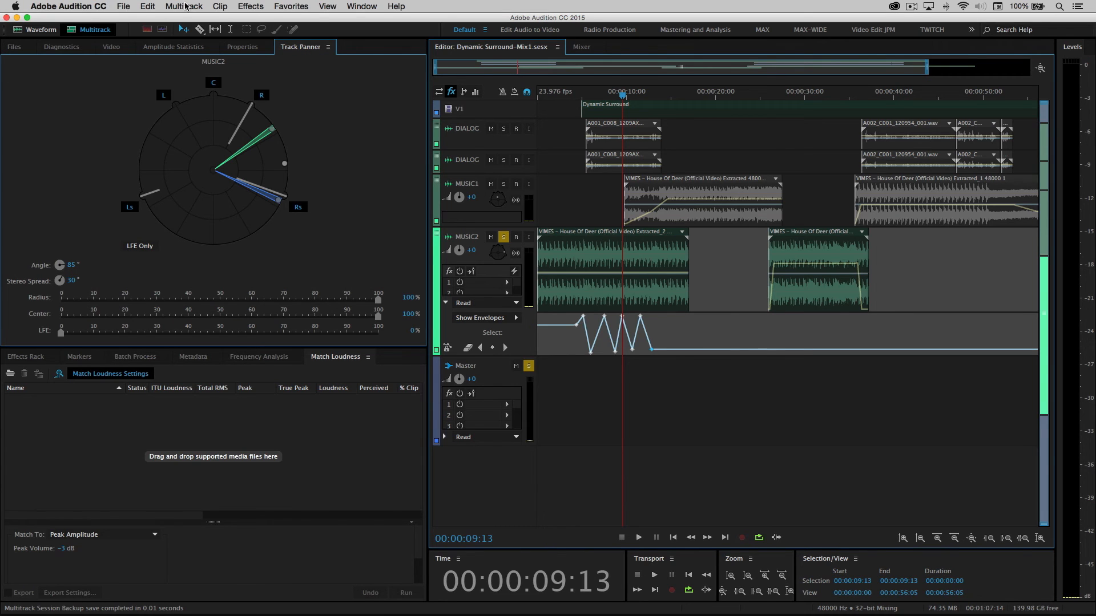
click(183, 7)
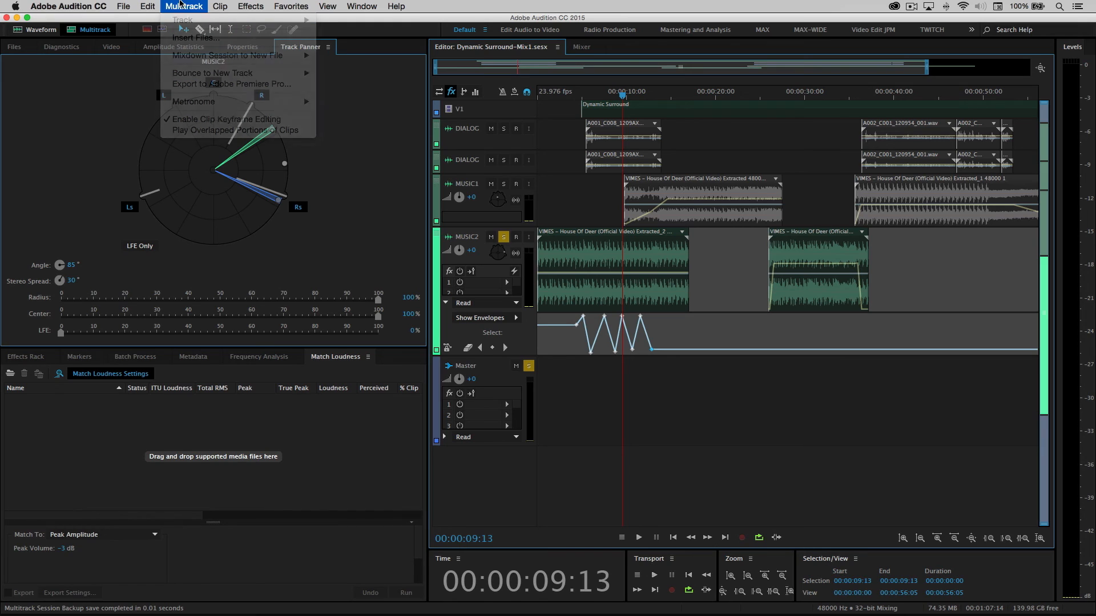
click(185, 6)
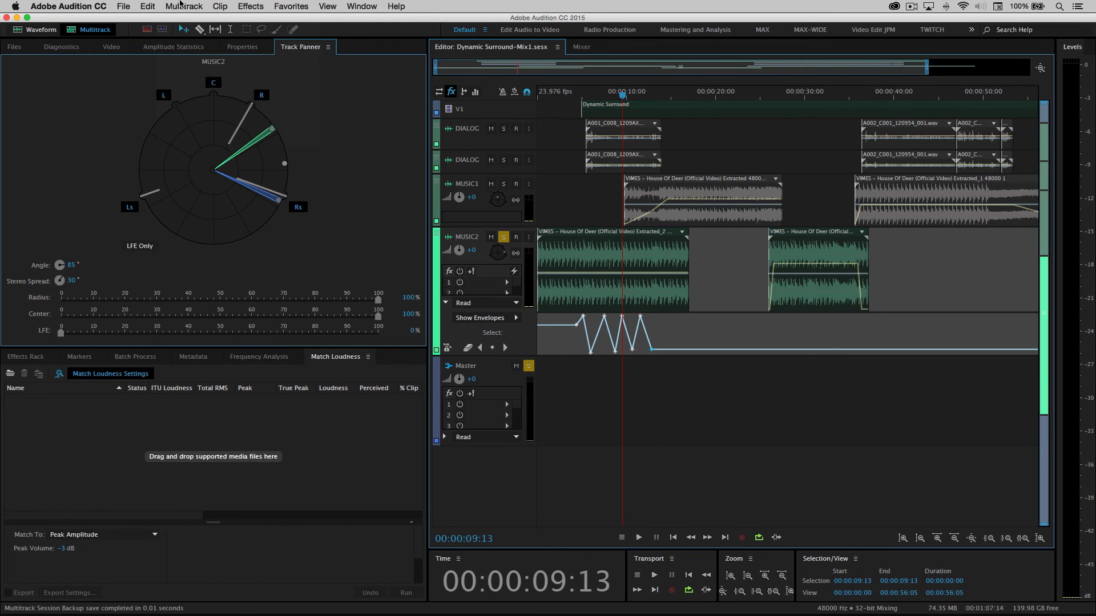